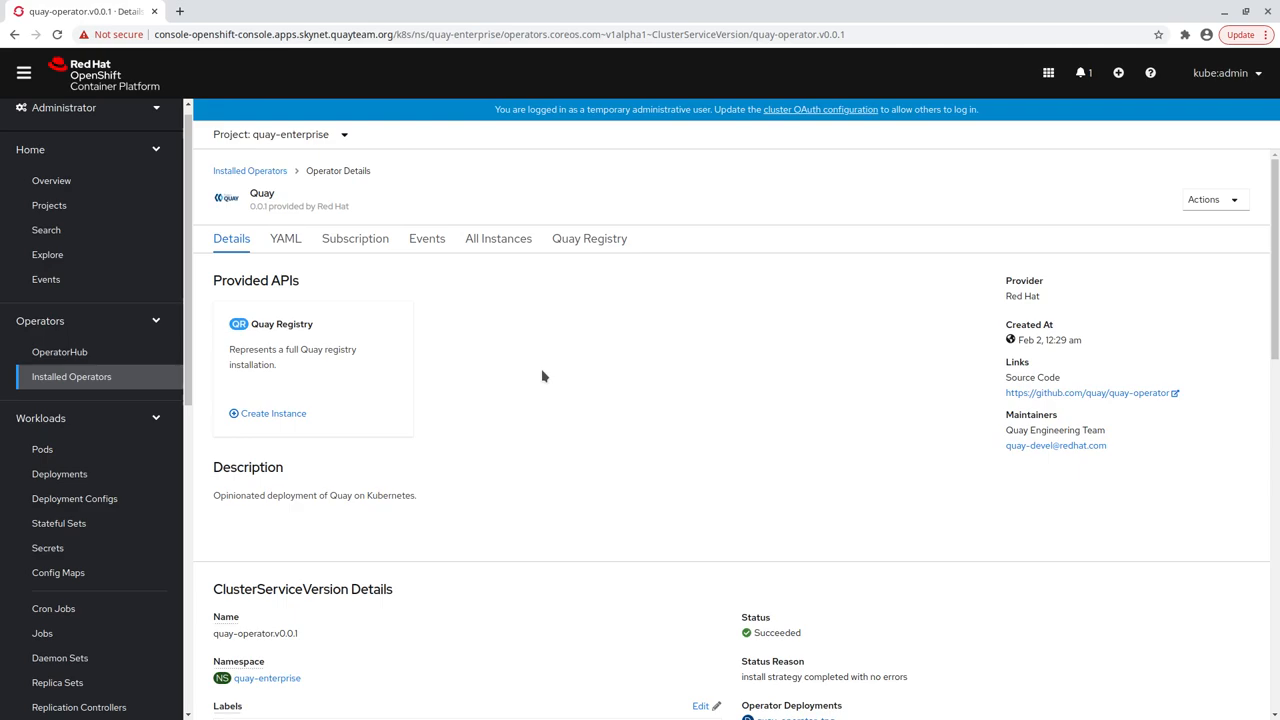
pyautogui.moveTo(447, 388)
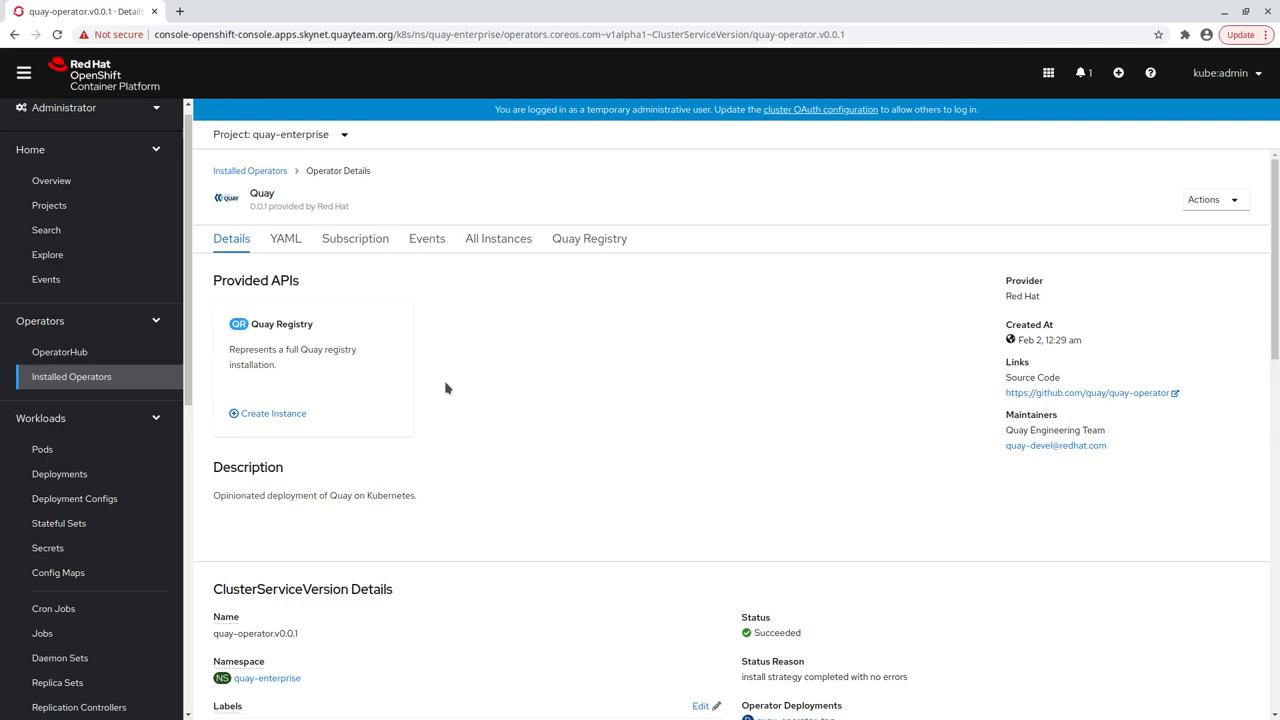
# - Start a new instance from the Quay operator's Quay Registry provided API
pyautogui.click(273, 413)
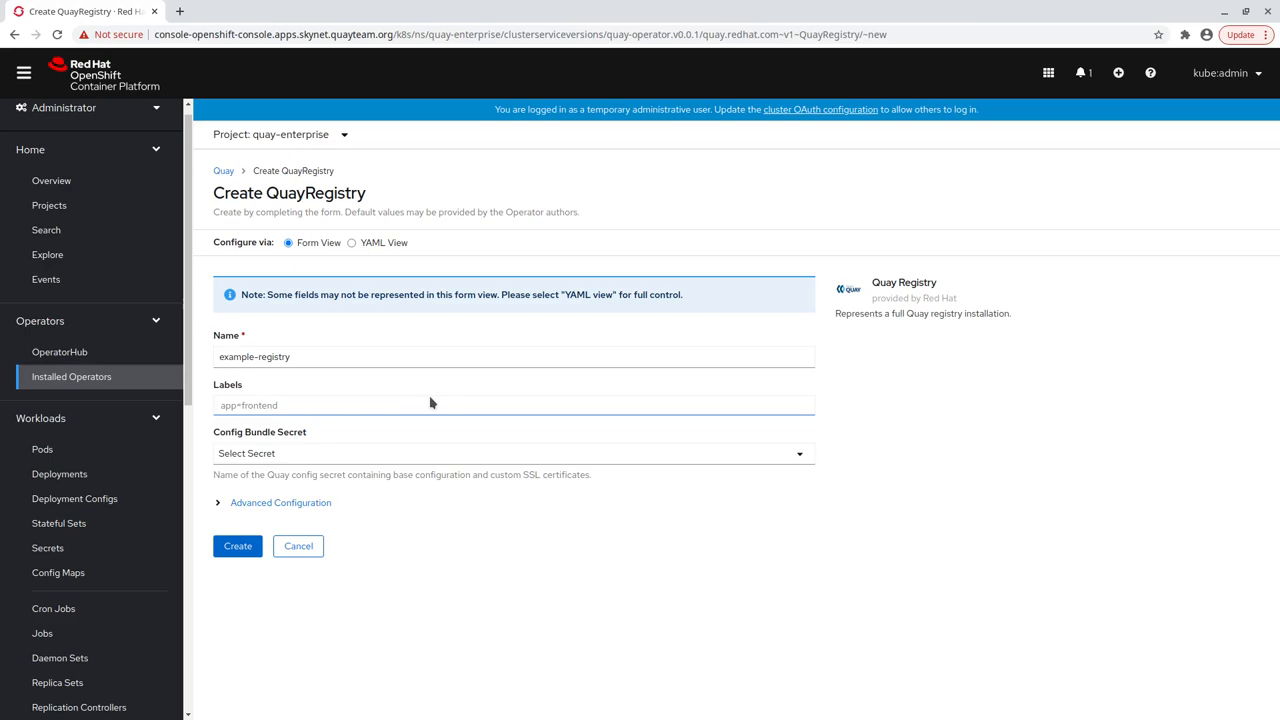
# - Expand Advanced Configuration, set the clair component to unmanaged, and create example-registry
pyautogui.click(280, 502)
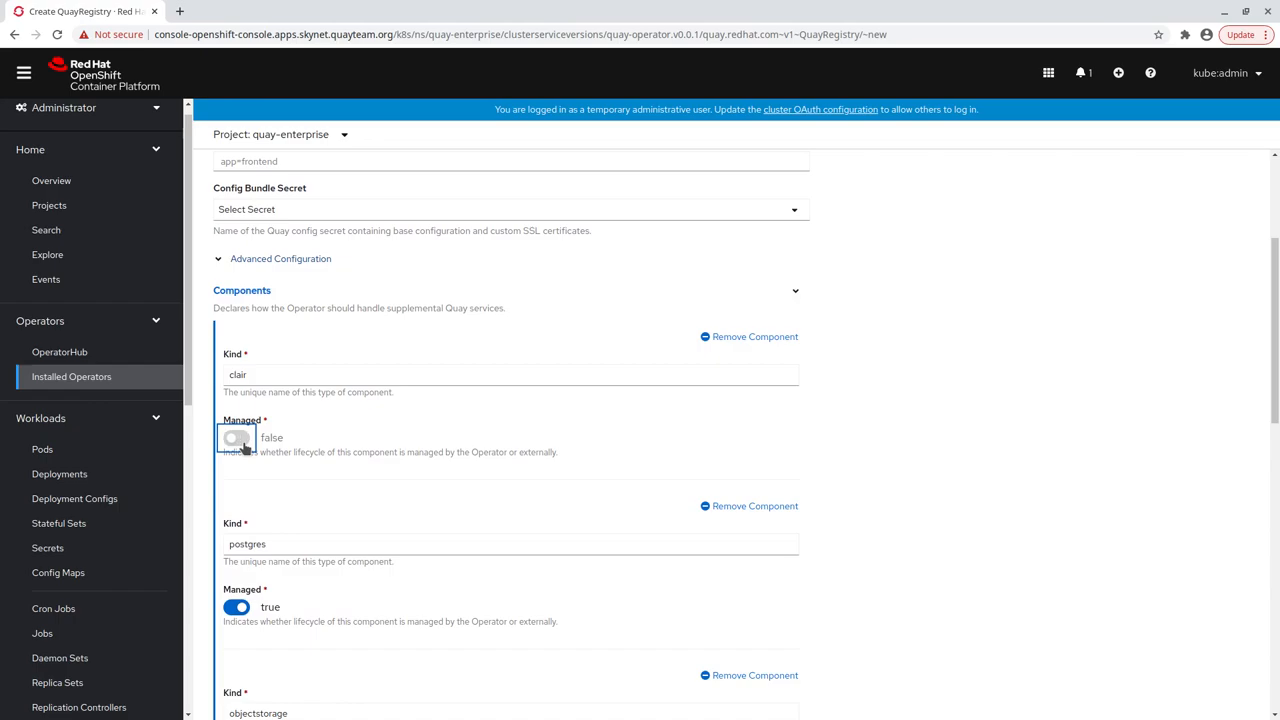
pyautogui.scroll(-3)
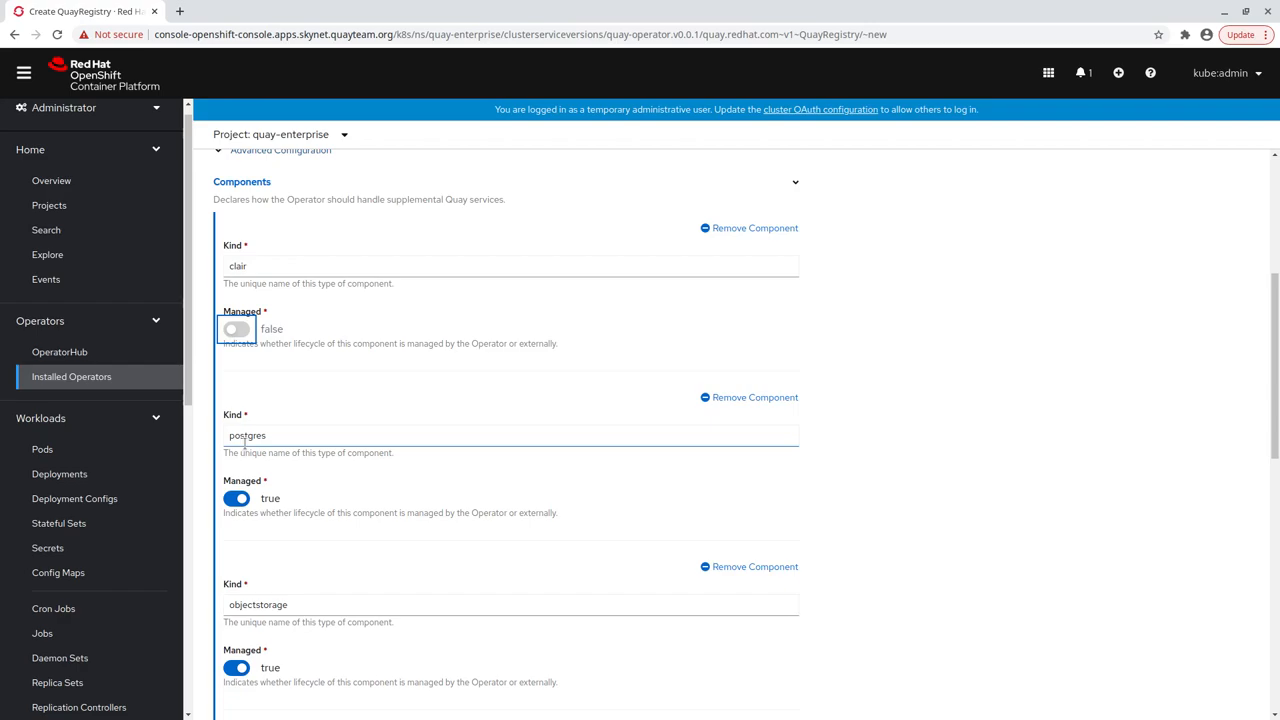
pyautogui.scroll(-3)
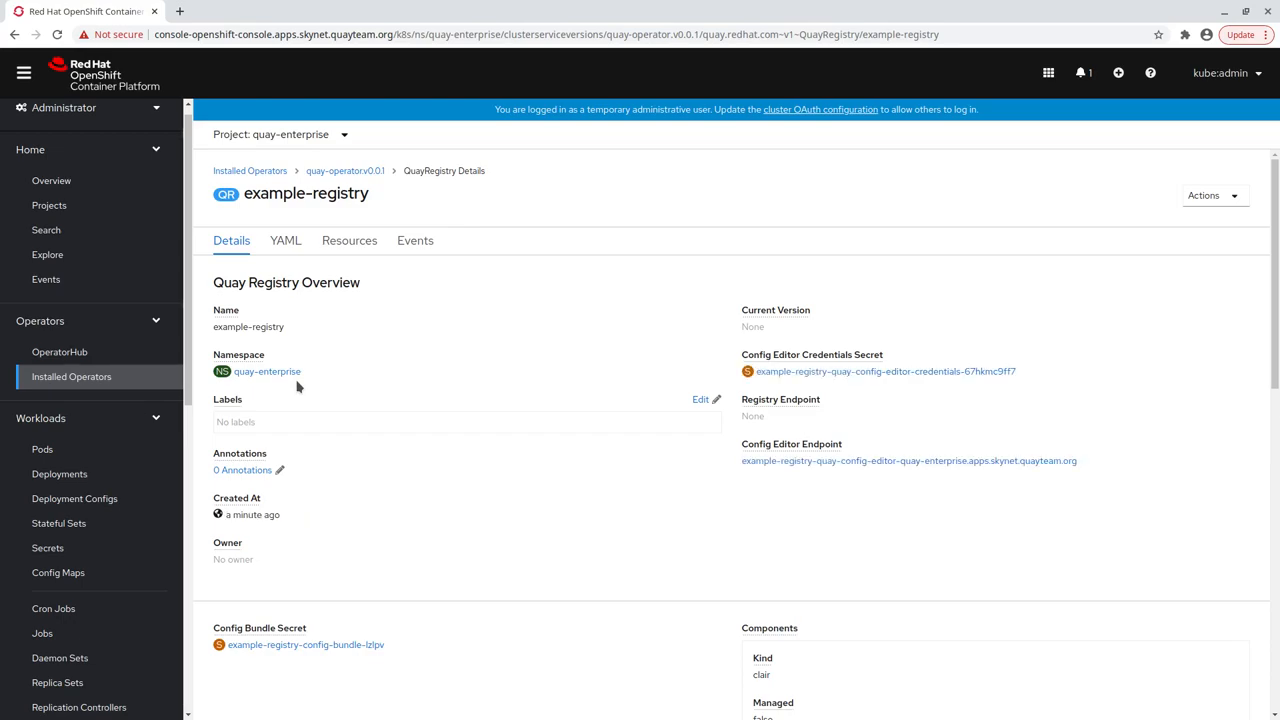
pyautogui.moveTo(82, 434)
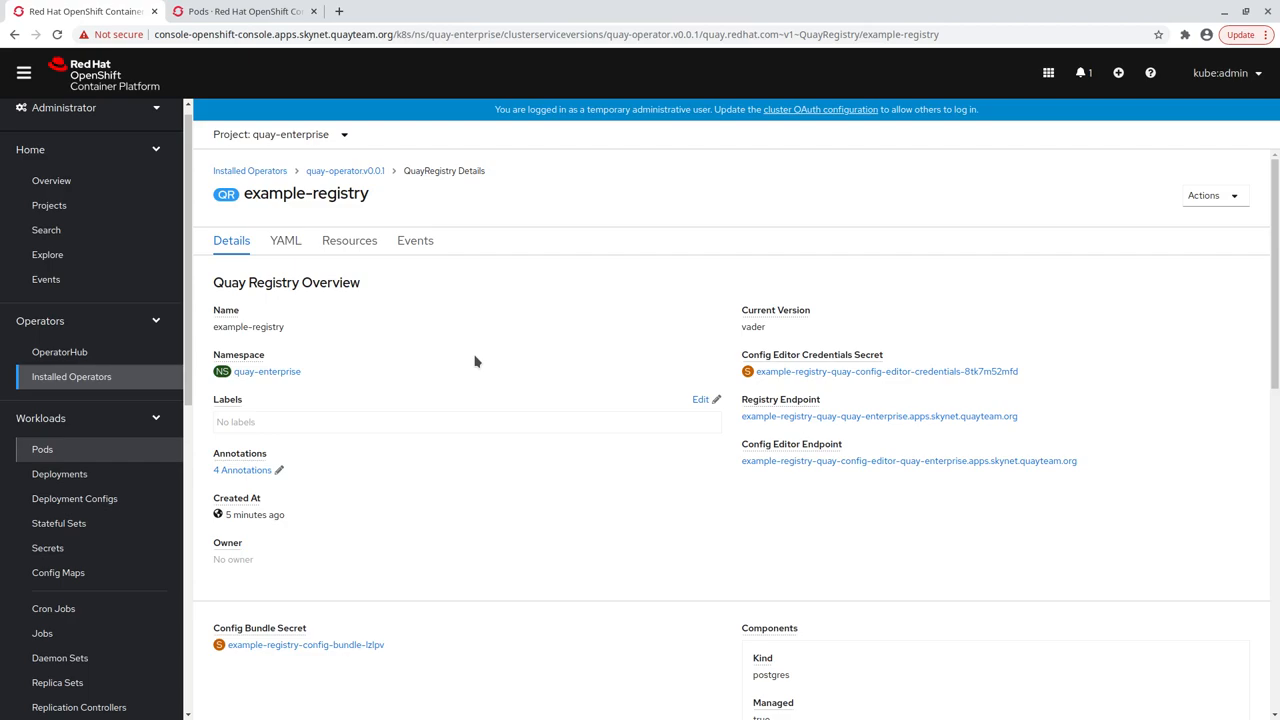
pyautogui.moveTo(815, 432)
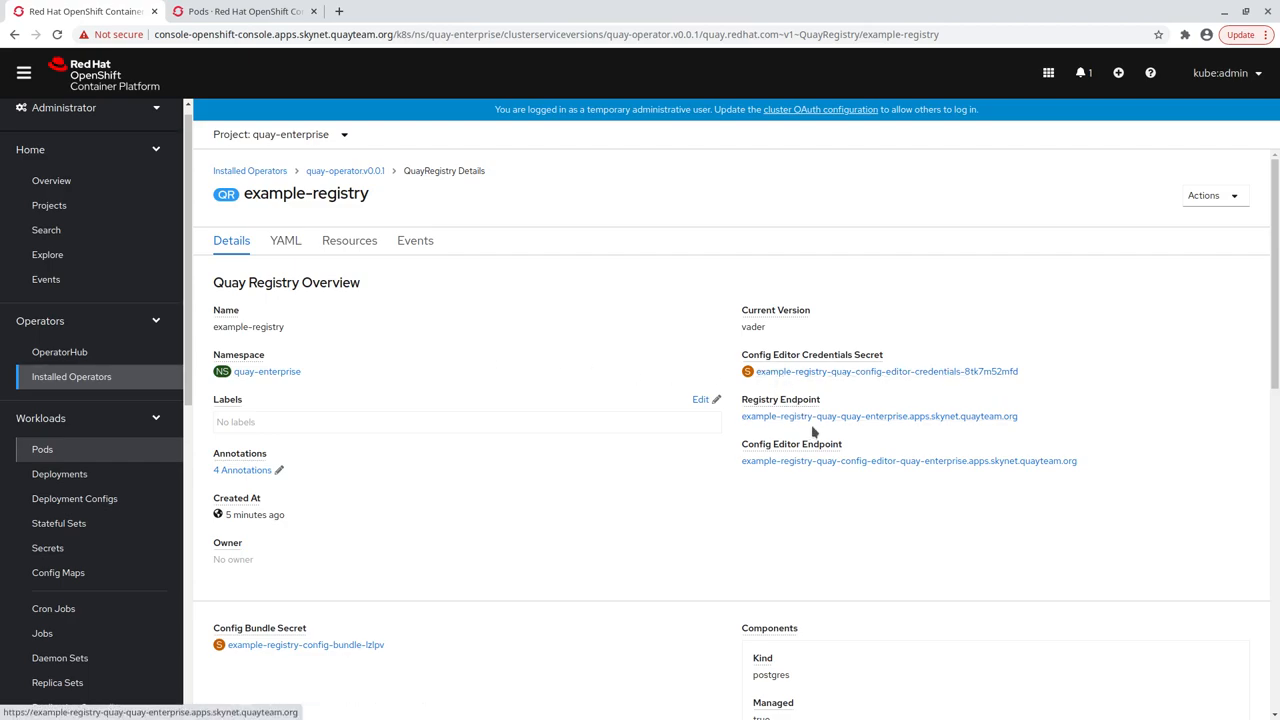
# - Open example-registry's Config Editor Endpoint once the registry reports version vader
pyautogui.click(911, 461)
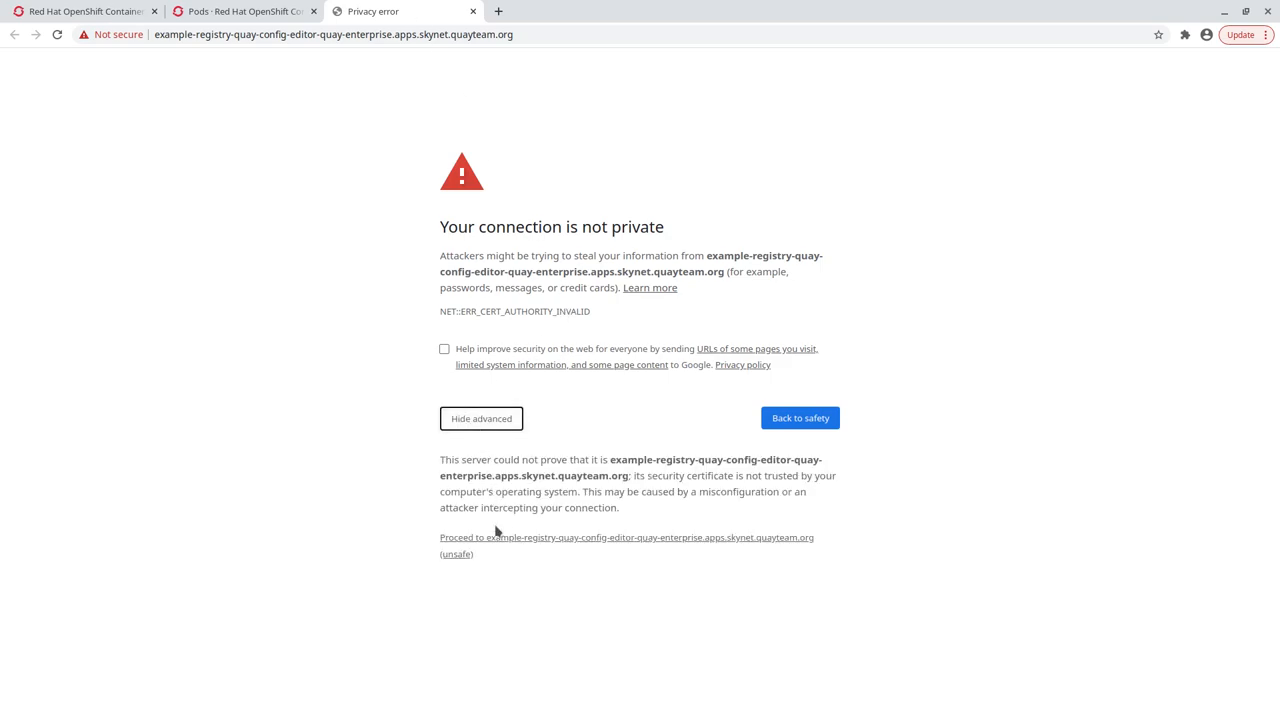
# - Proceed past the certificate warning to the Quay Config Editor, then return to the console
pyautogui.click(627, 538)
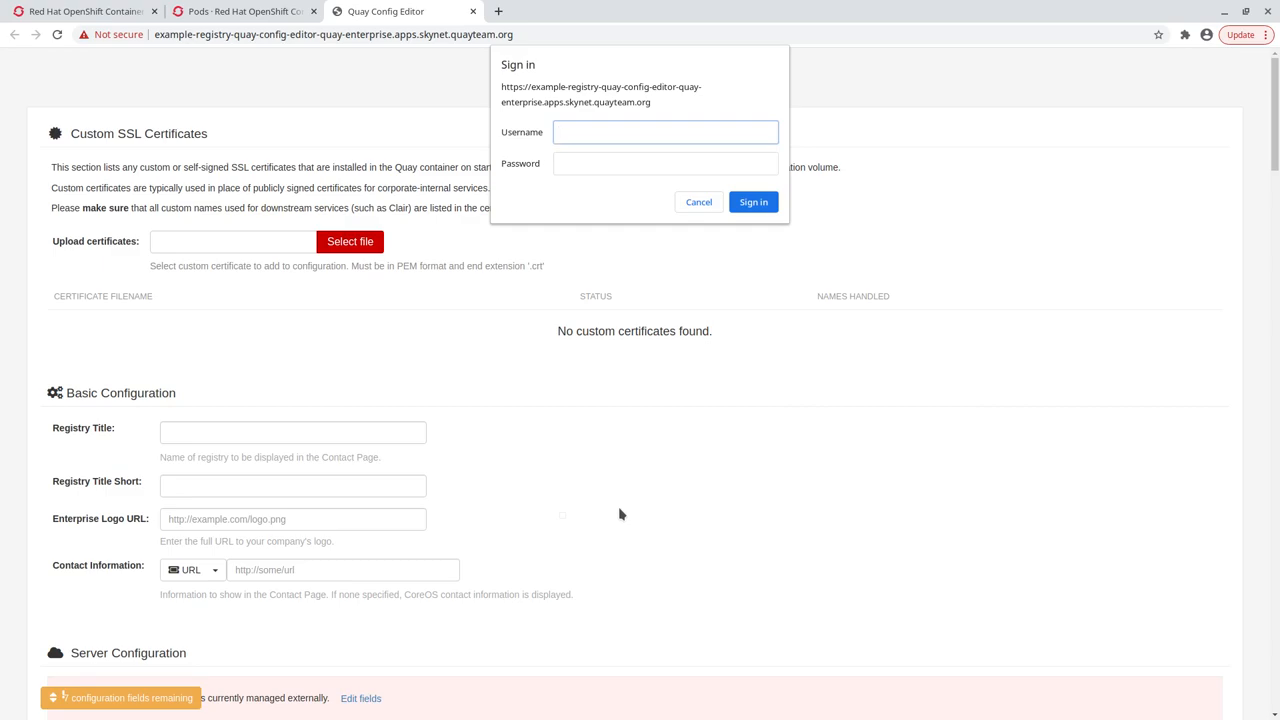
pyautogui.click(90, 11)
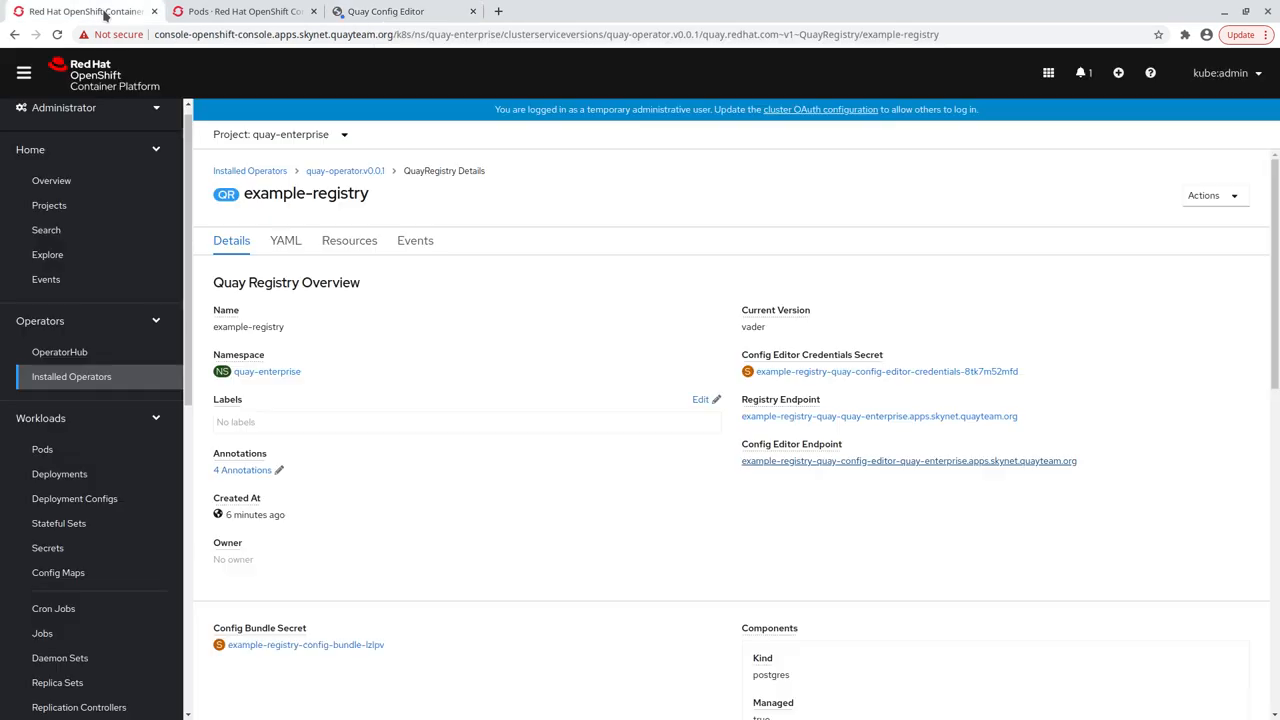
pyautogui.moveTo(822, 411)
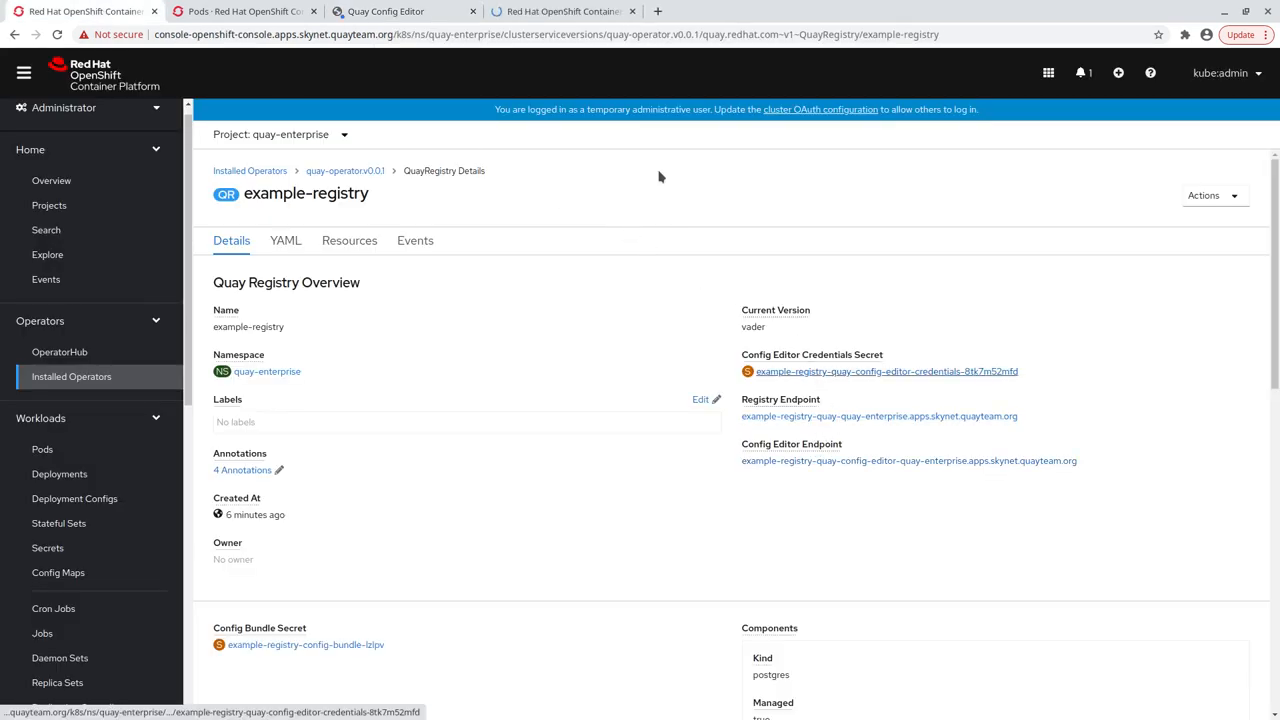
# - Reveal the config editor credentials secret's username and password, then return to the sign-in
pyautogui.click(873, 372)
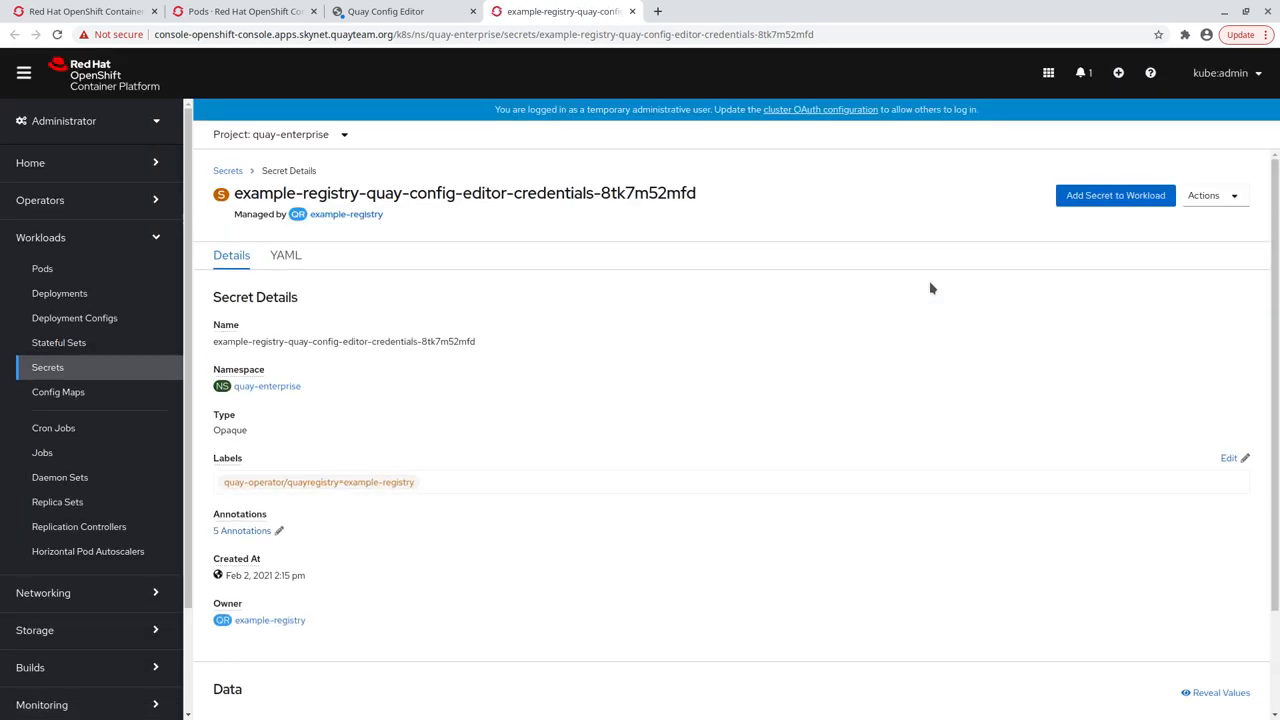
pyautogui.scroll(-3)
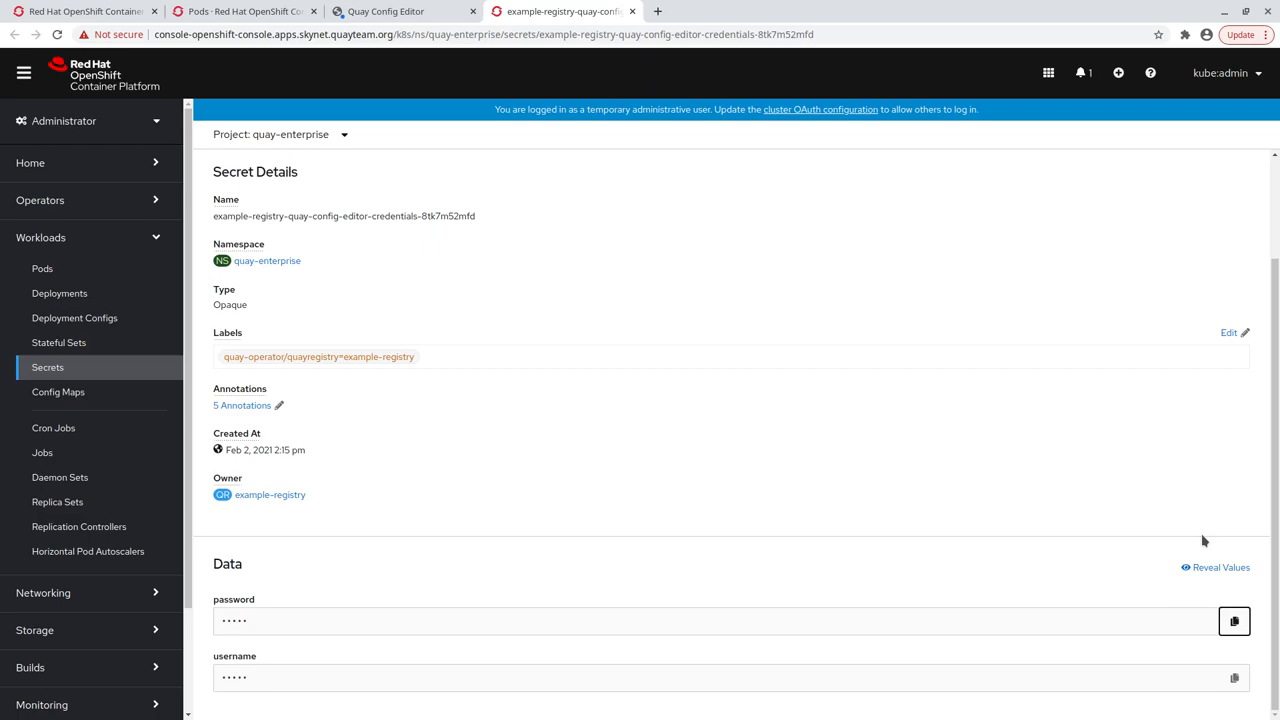
pyautogui.click(1215, 567)
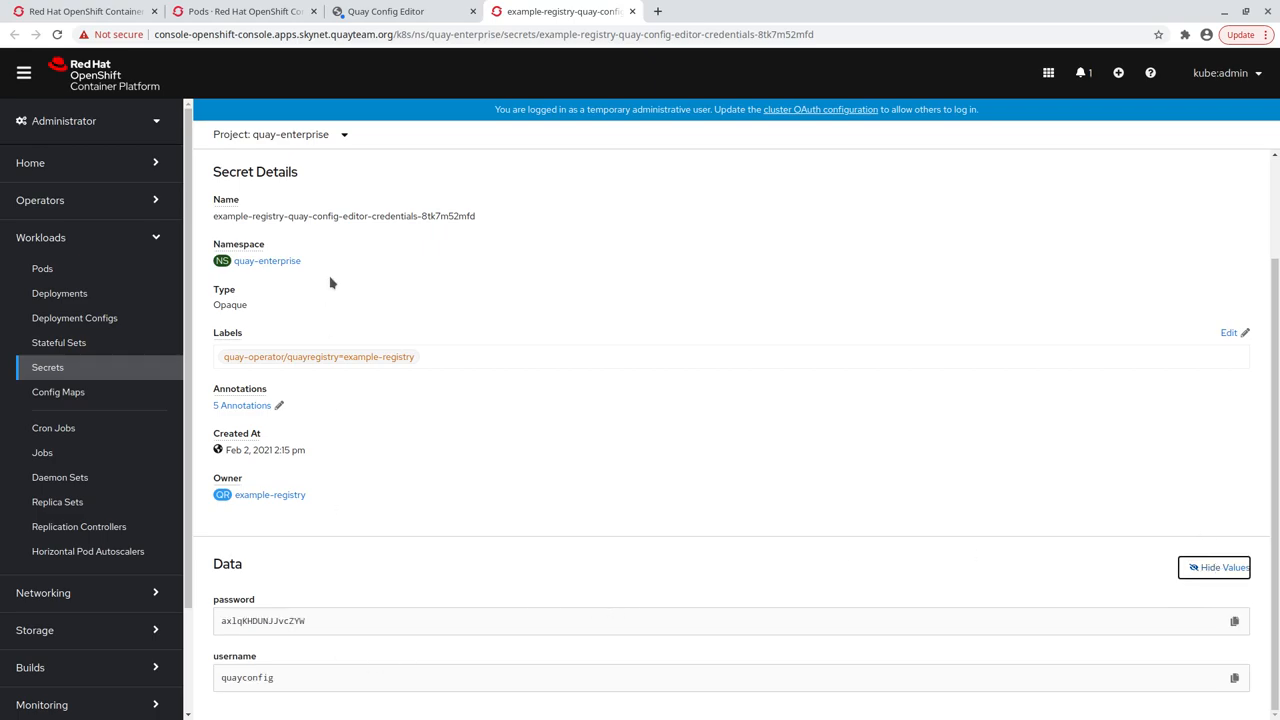
pyautogui.click(405, 11)
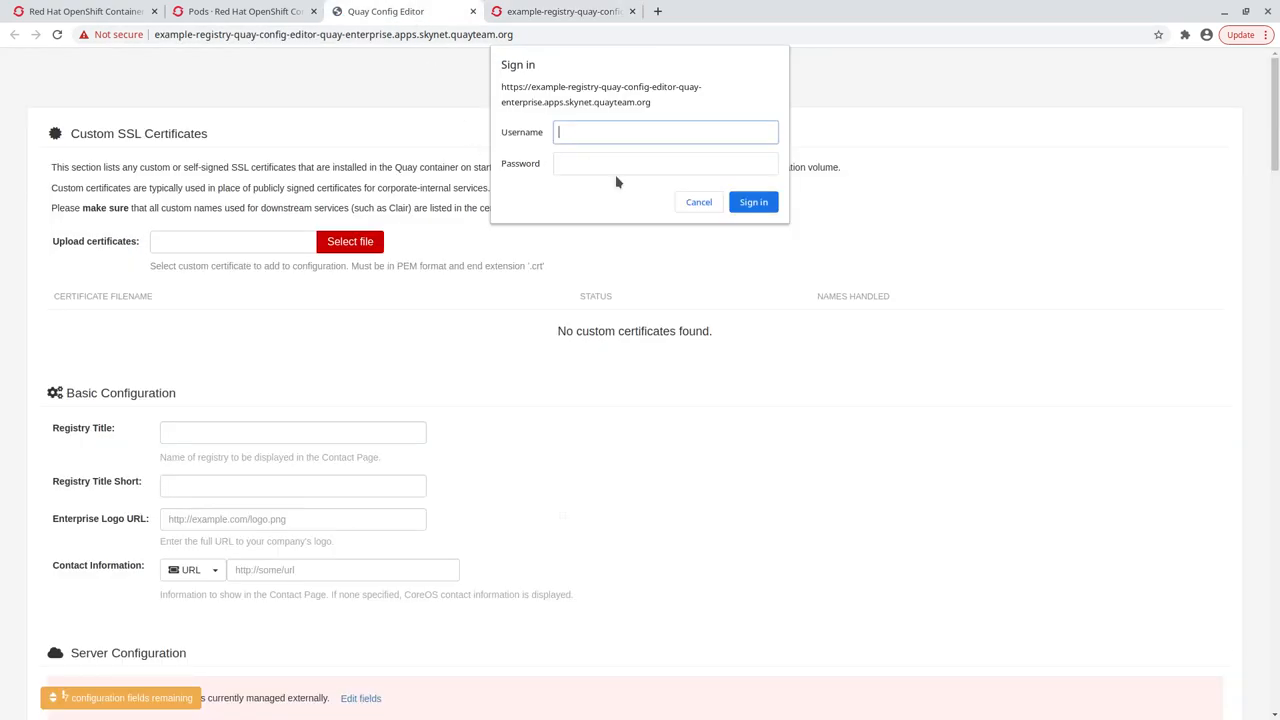
# - Sign in to the Quay Config Editor as quayconfig with the revealed password
pyautogui.write('quayconfig')
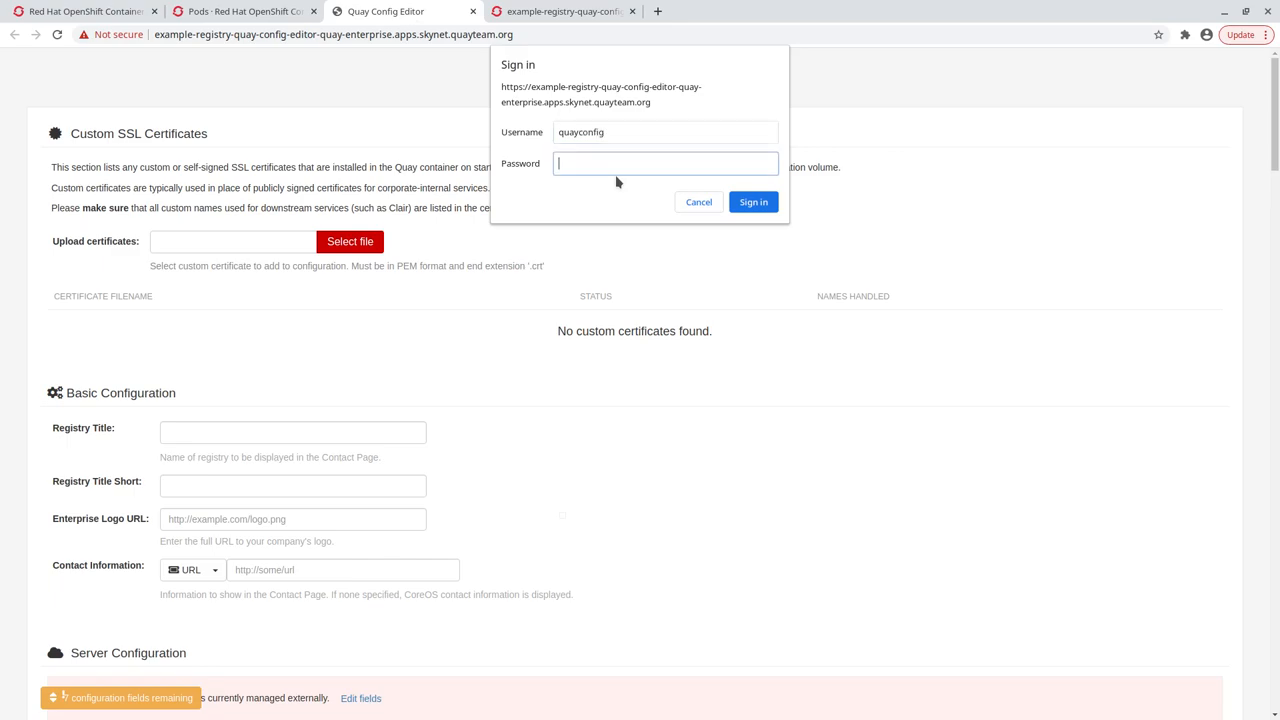
pyautogui.click(753, 202)
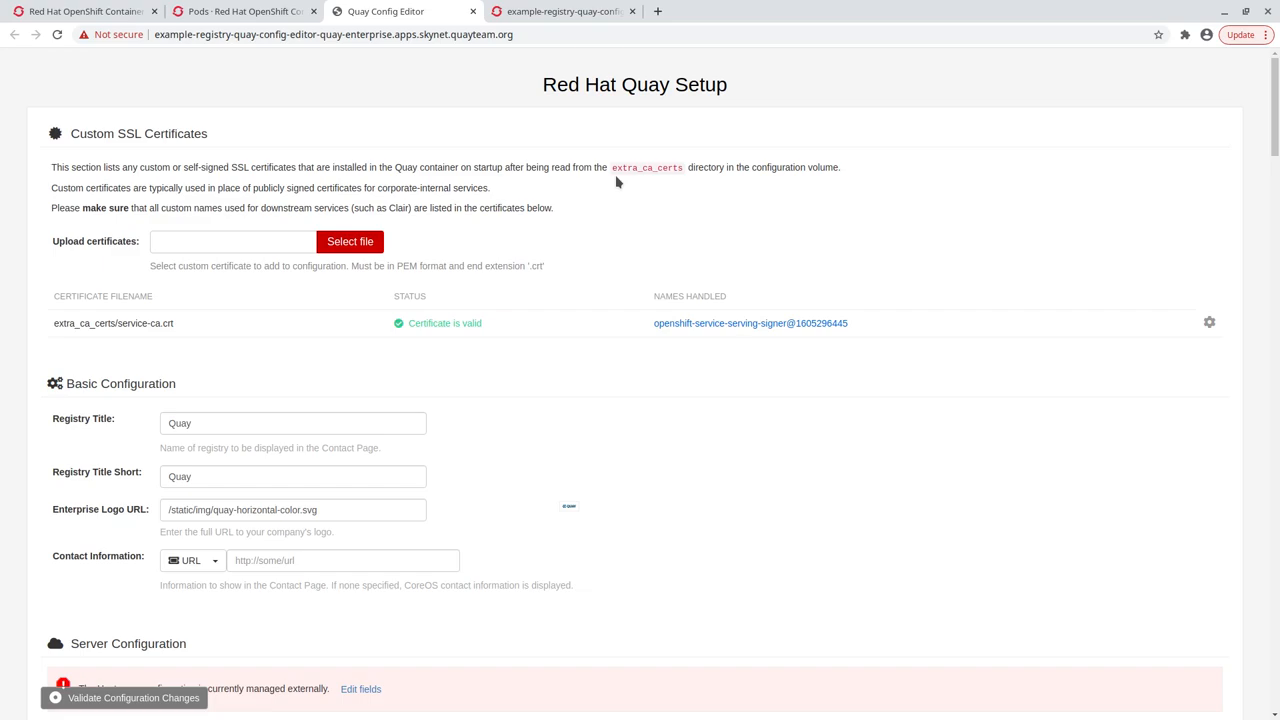
# - Point the database at the external Postgres server, validate the configuration, and reconfigure Quay
pyautogui.scroll(-3)
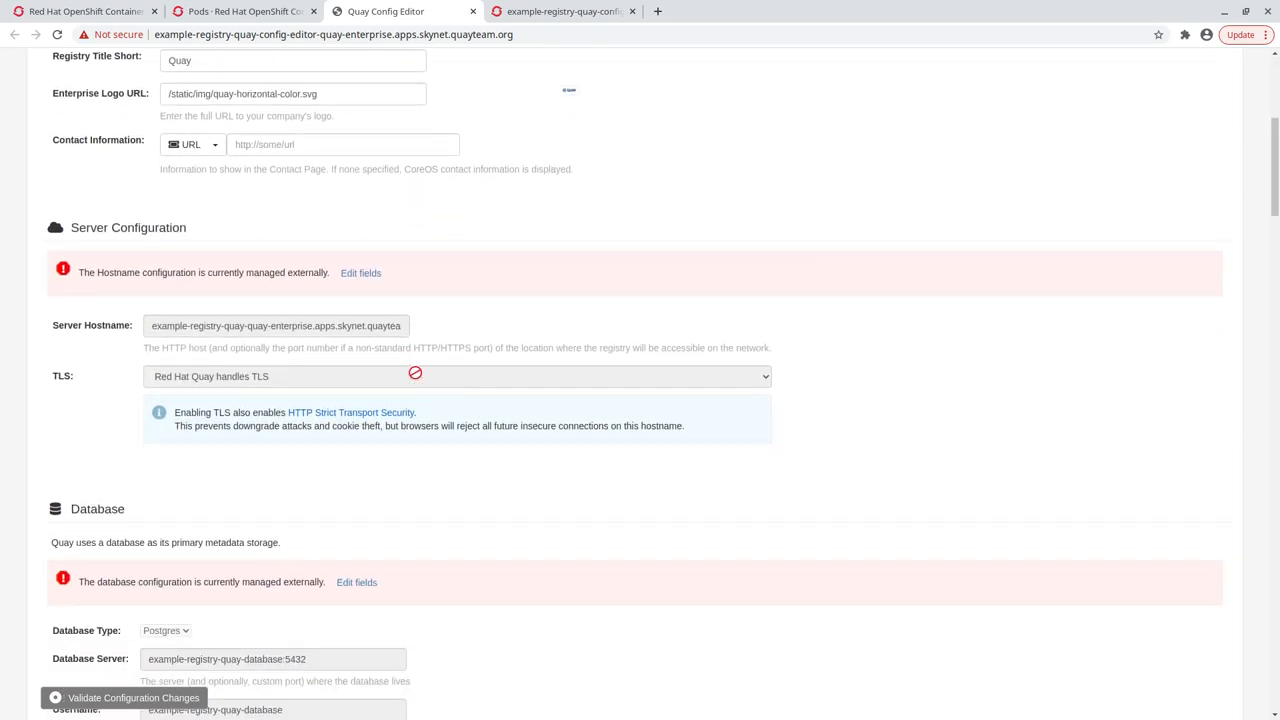
pyautogui.scroll(-3)
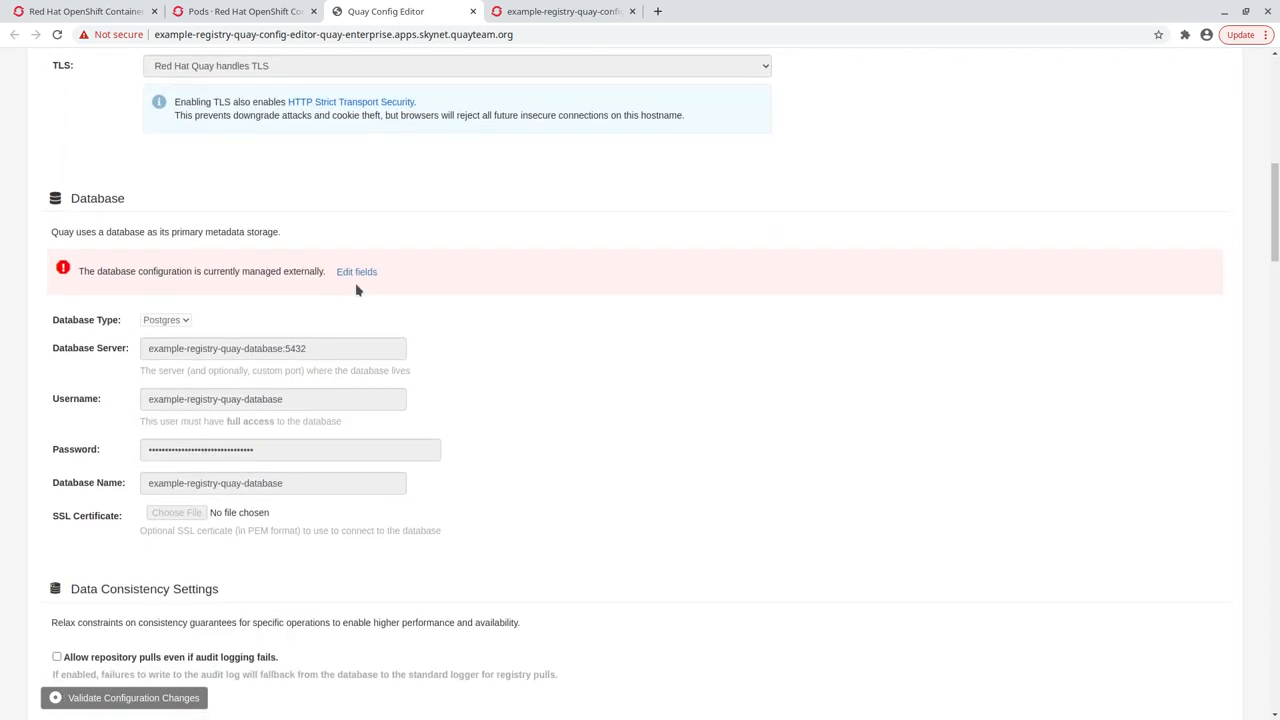
pyautogui.click(356, 271)
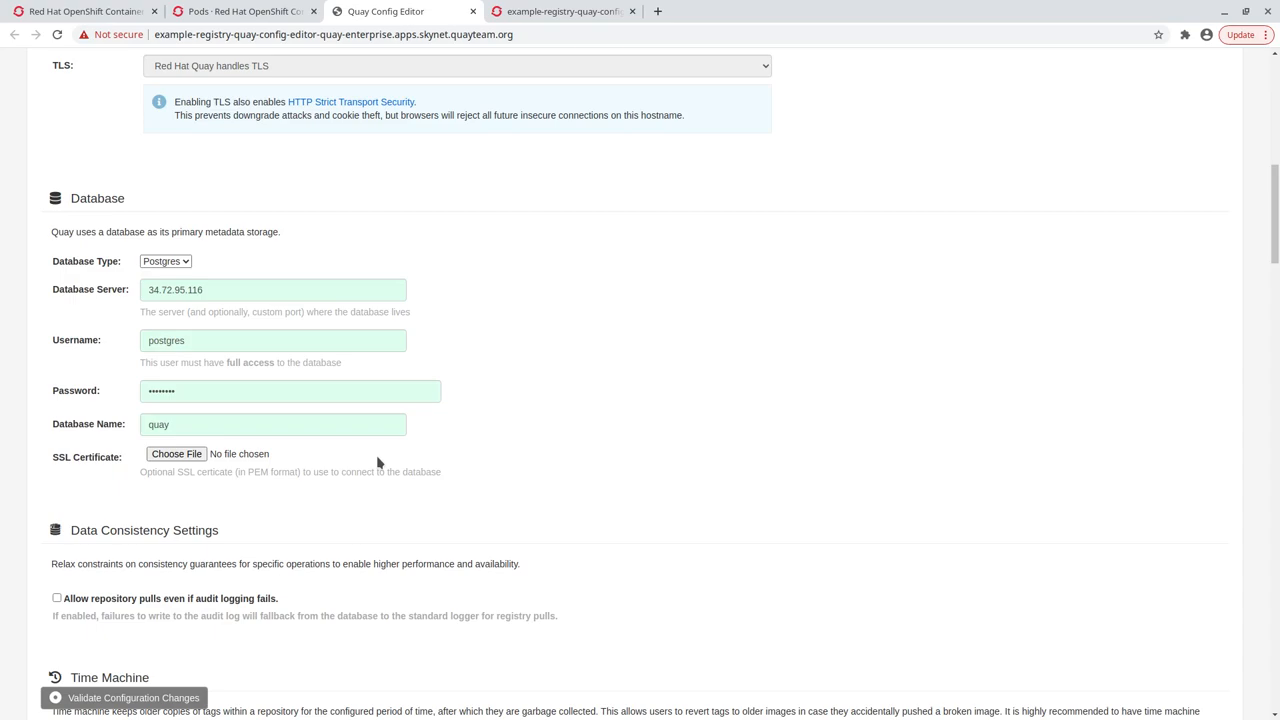
pyautogui.moveTo(172, 698)
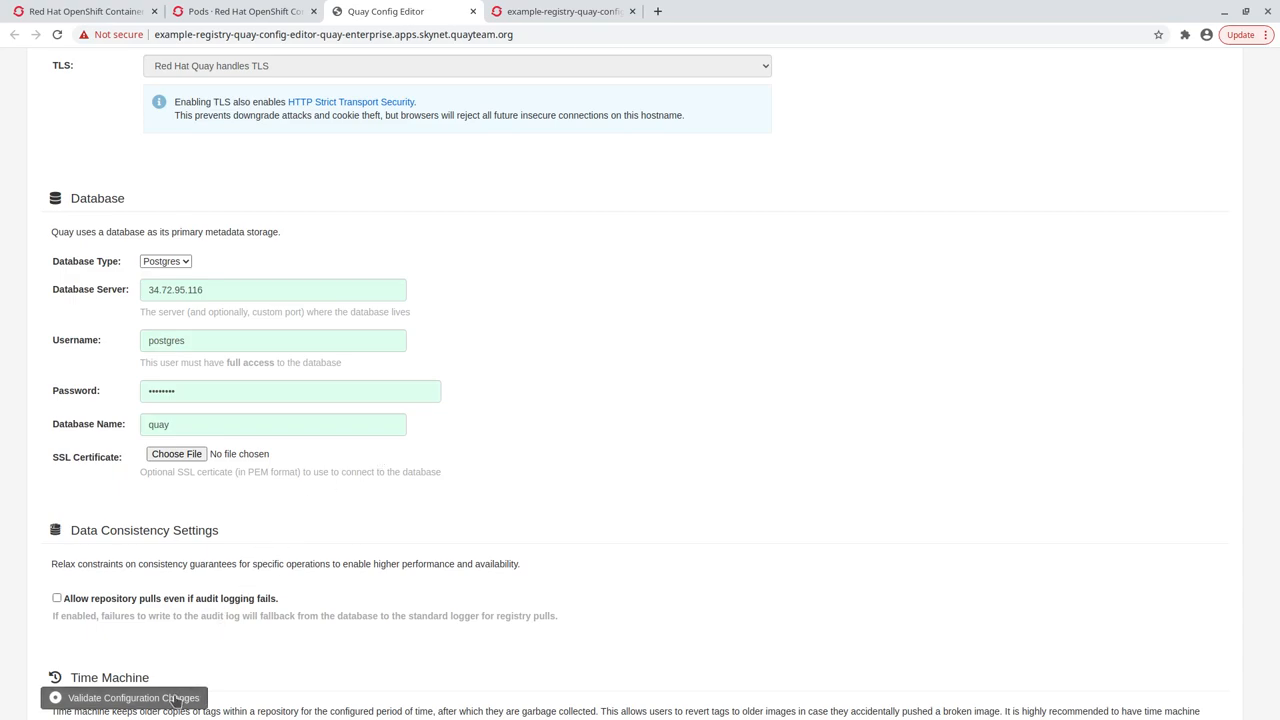
pyautogui.click(130, 698)
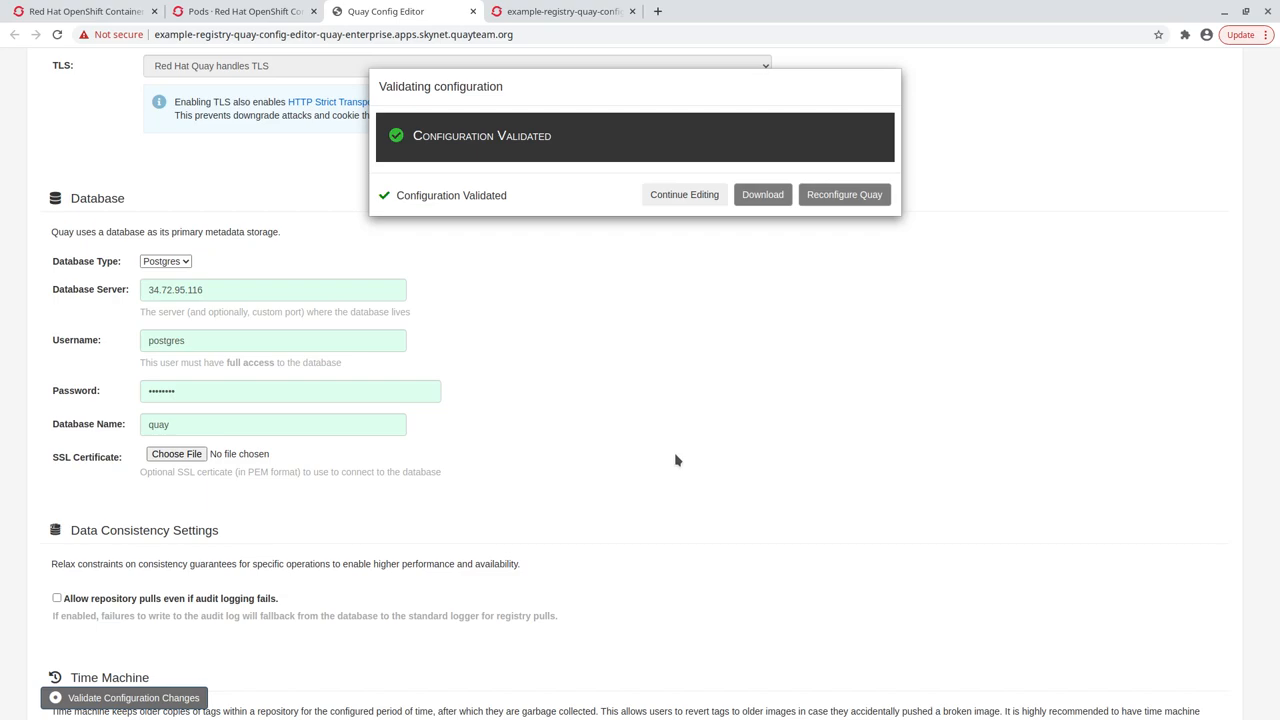
pyautogui.moveTo(791, 228)
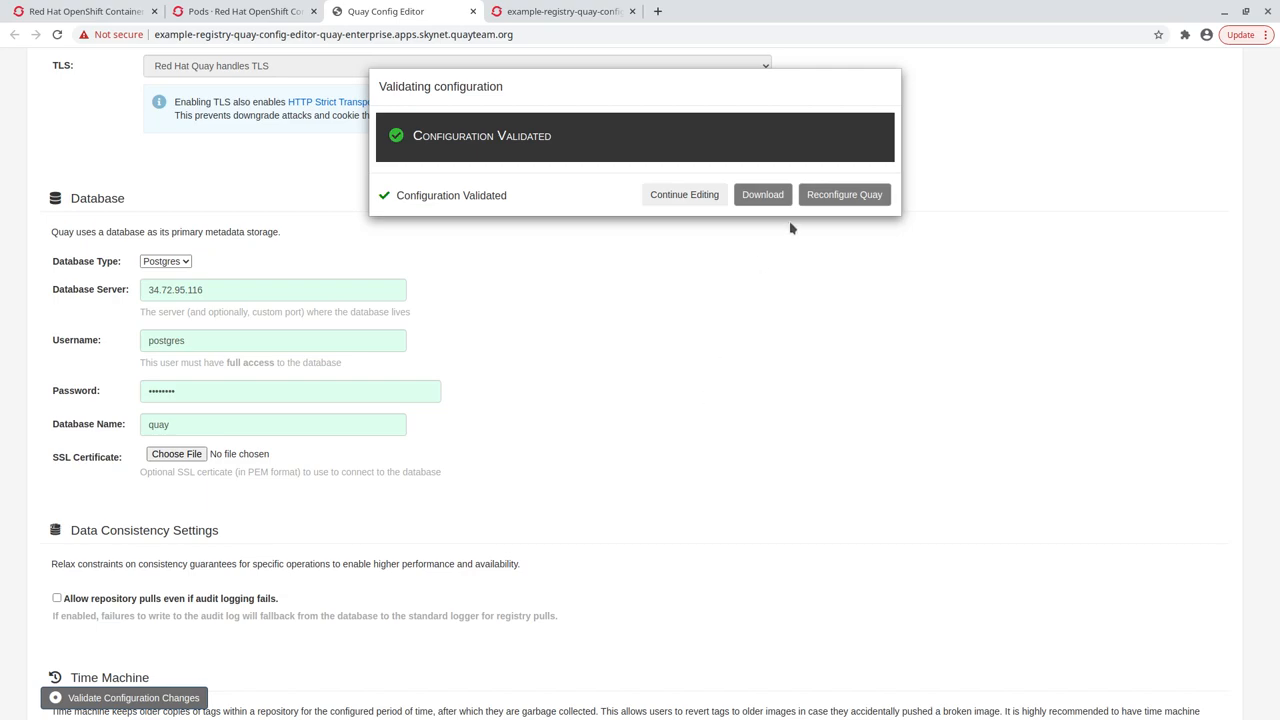
pyautogui.click(240, 11)
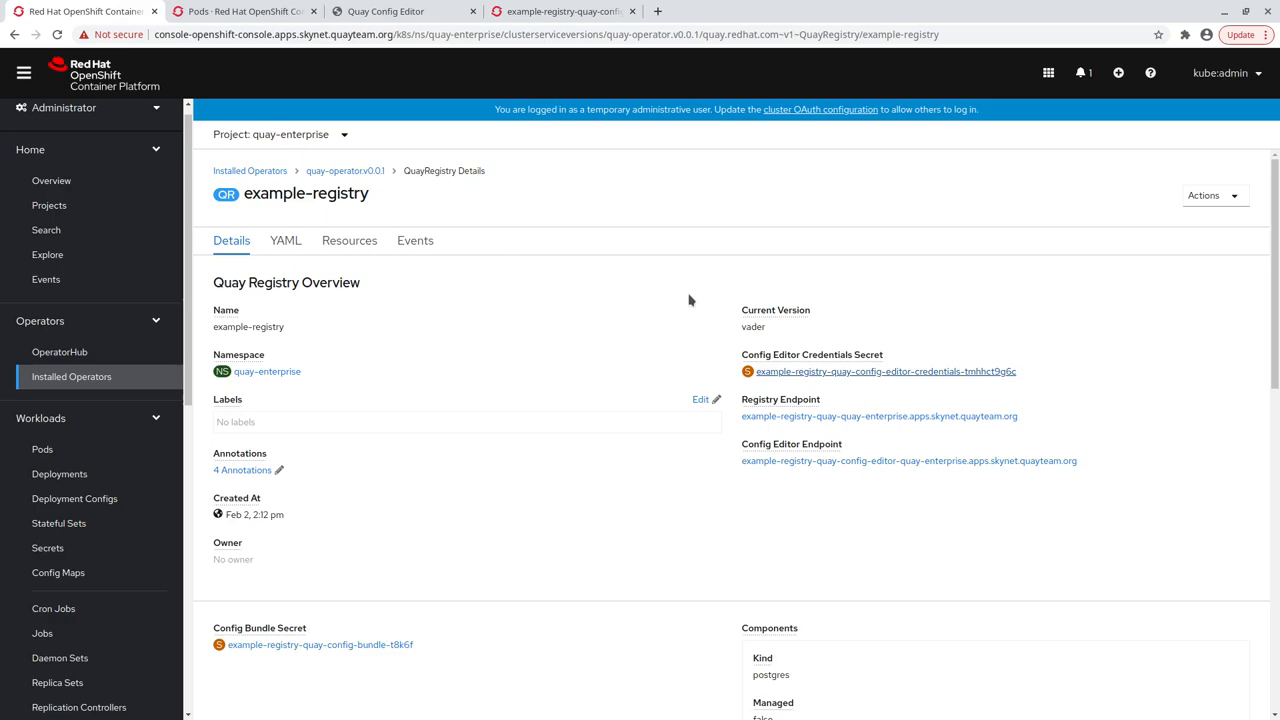
# - Open example-registry's Registry Endpoint and switch to the Quay sign-in page
pyautogui.click(873, 416)
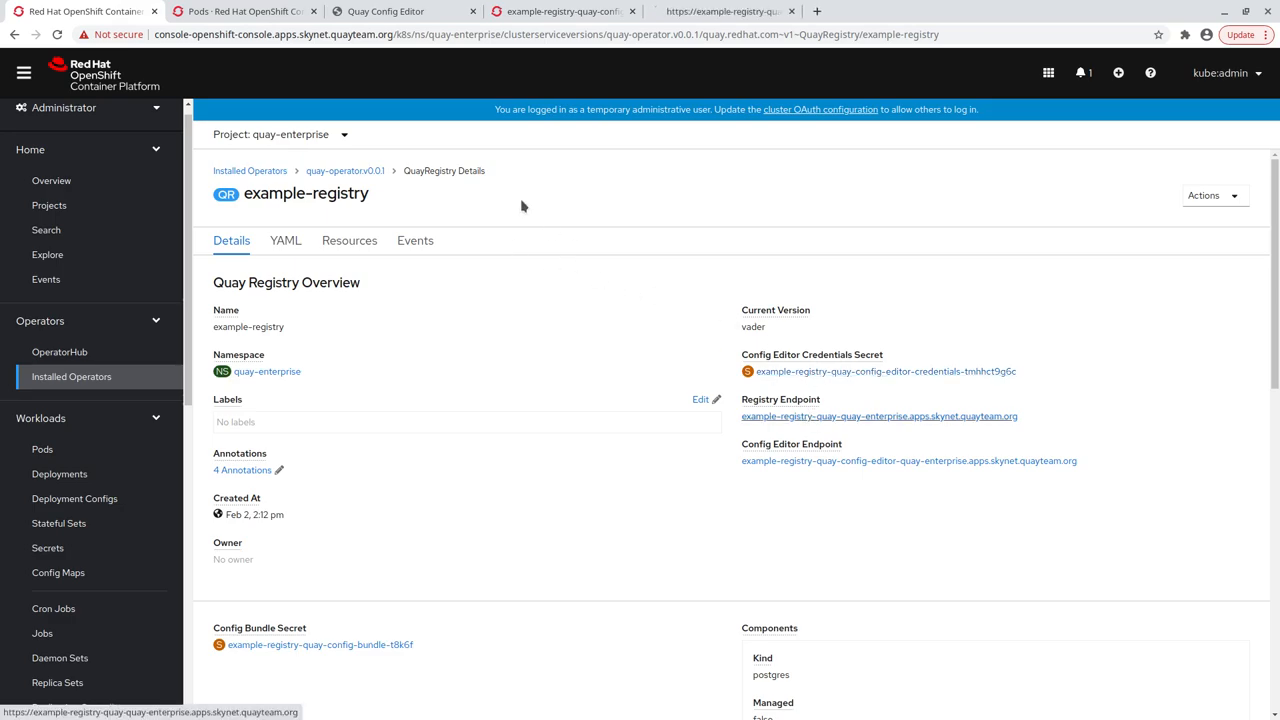
pyautogui.click(866, 416)
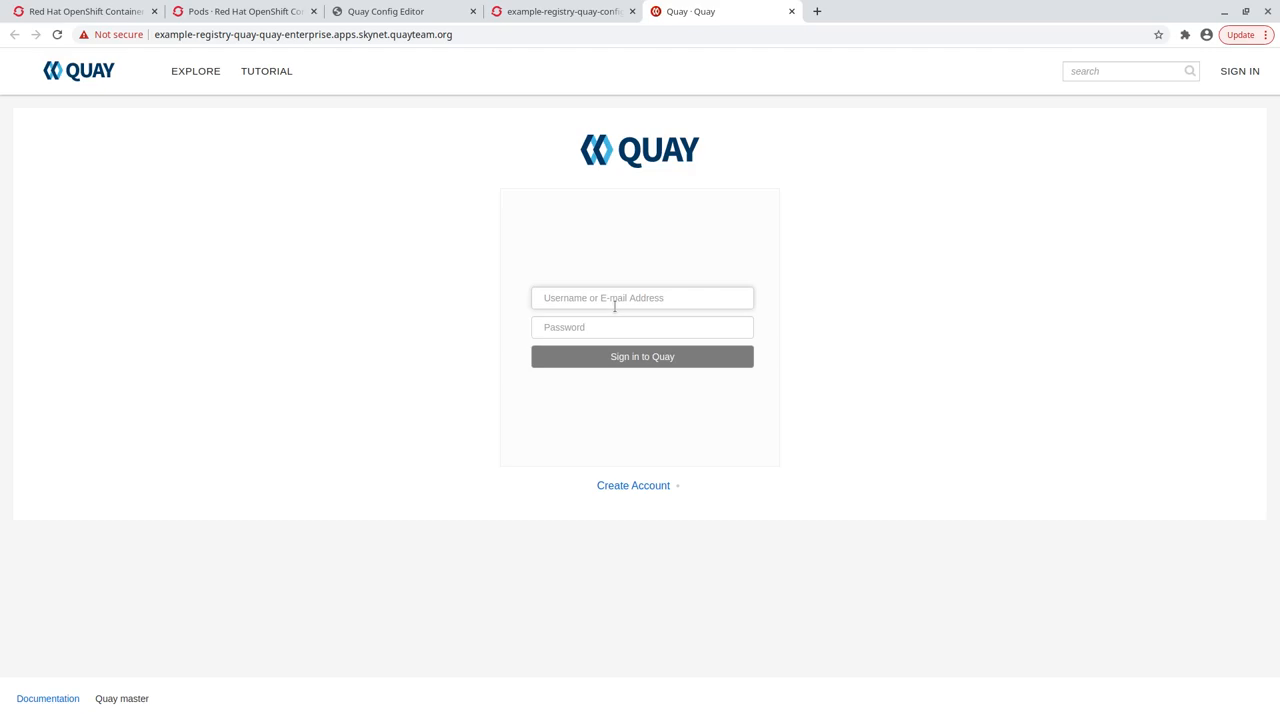
# - Fill in the Quay new-account form for user admin with matching passwords and submit
pyautogui.click(642, 297)
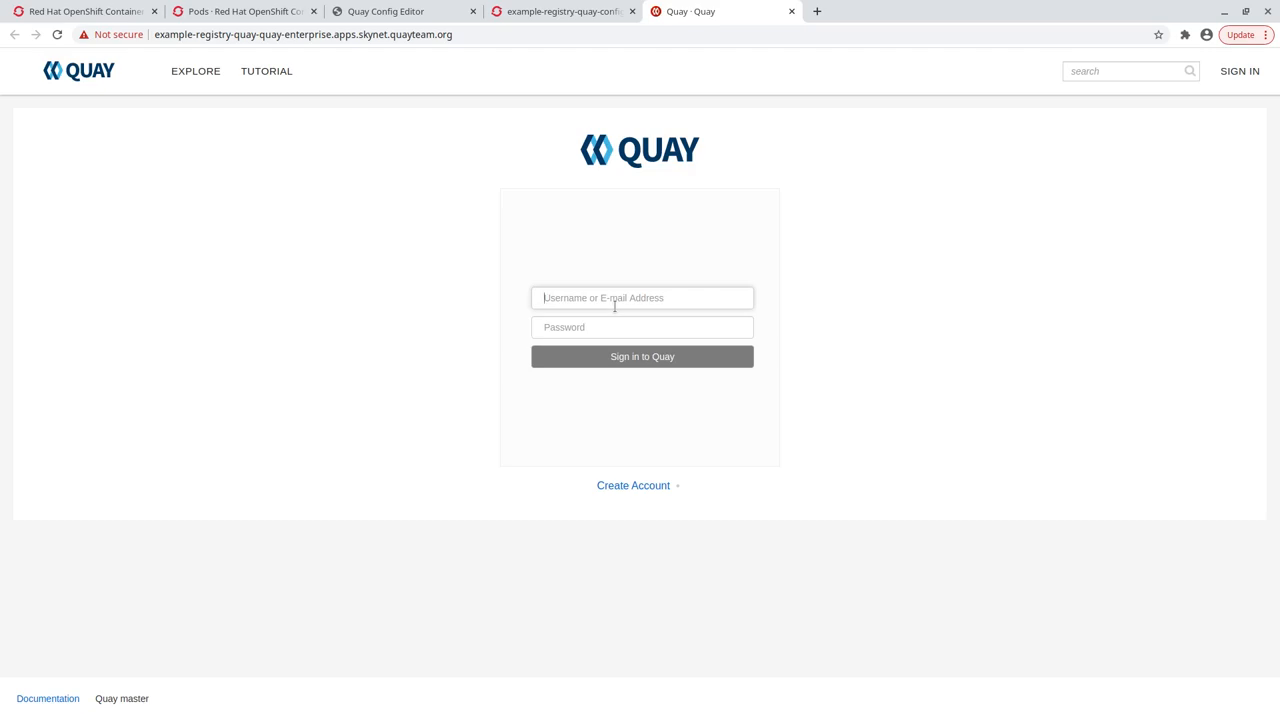
pyautogui.click(633, 485)
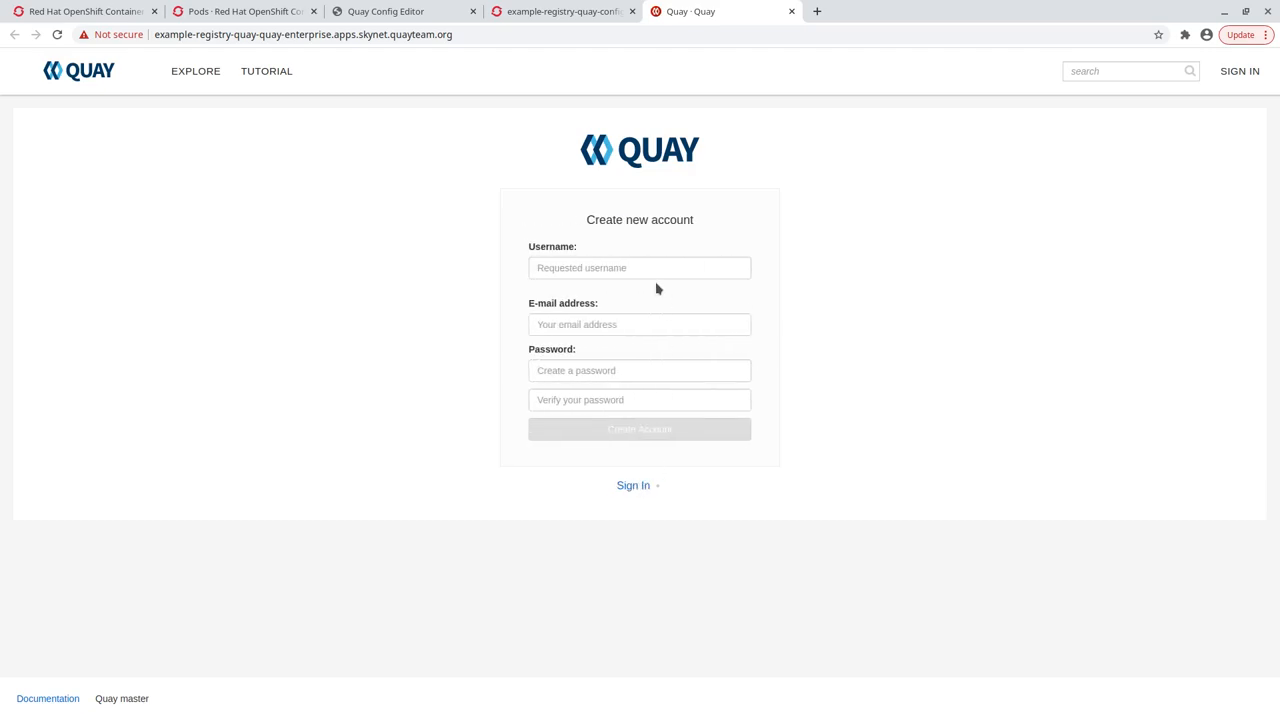
pyautogui.write('admin')
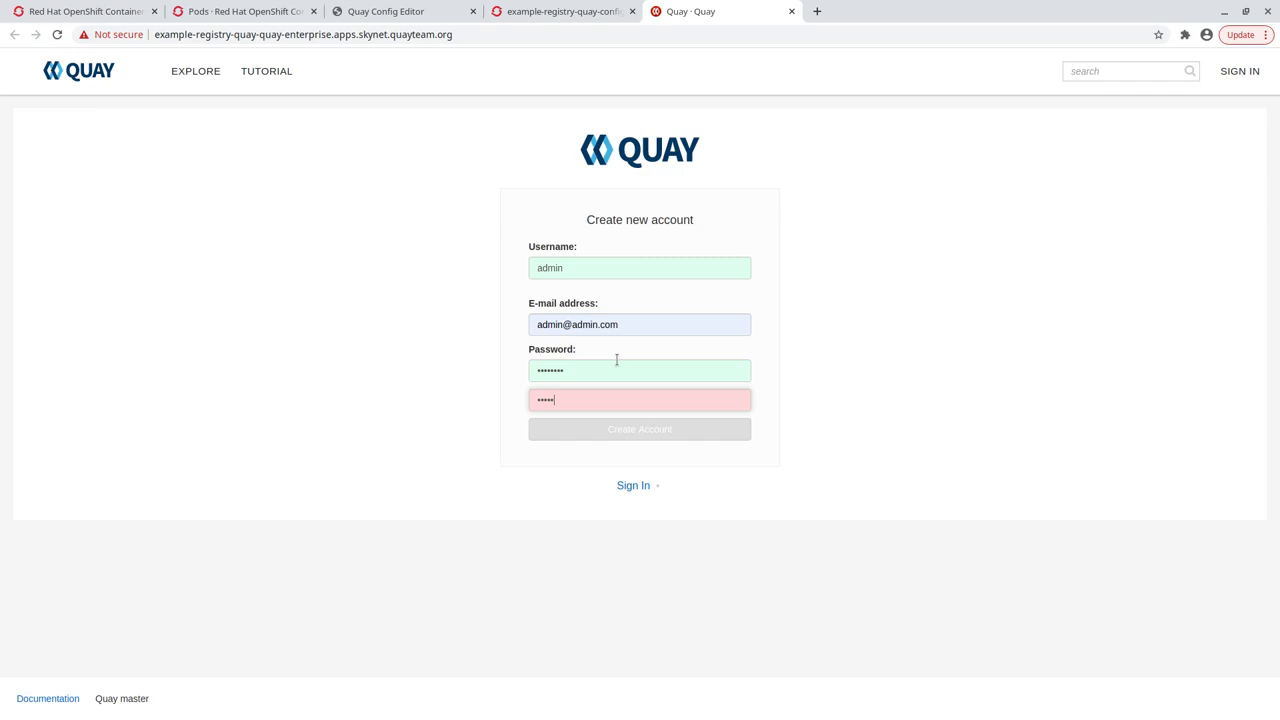
pyautogui.click(639, 429)
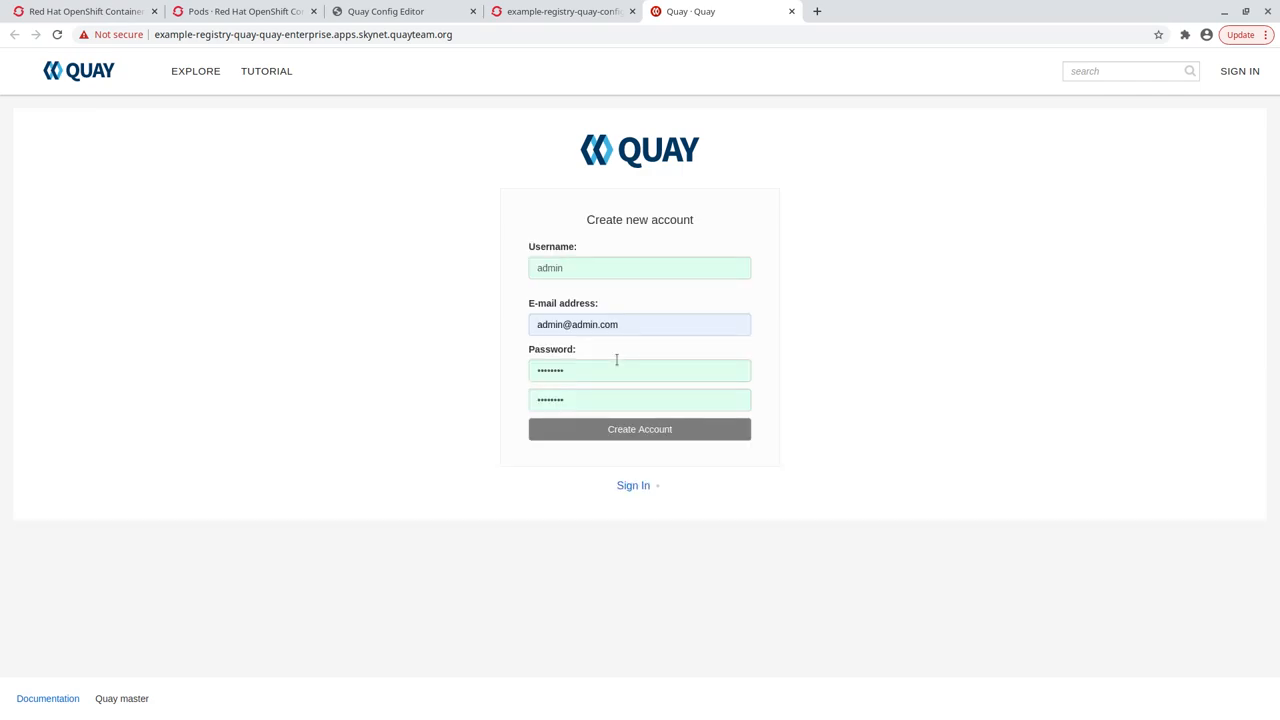
pyautogui.click(639, 429)
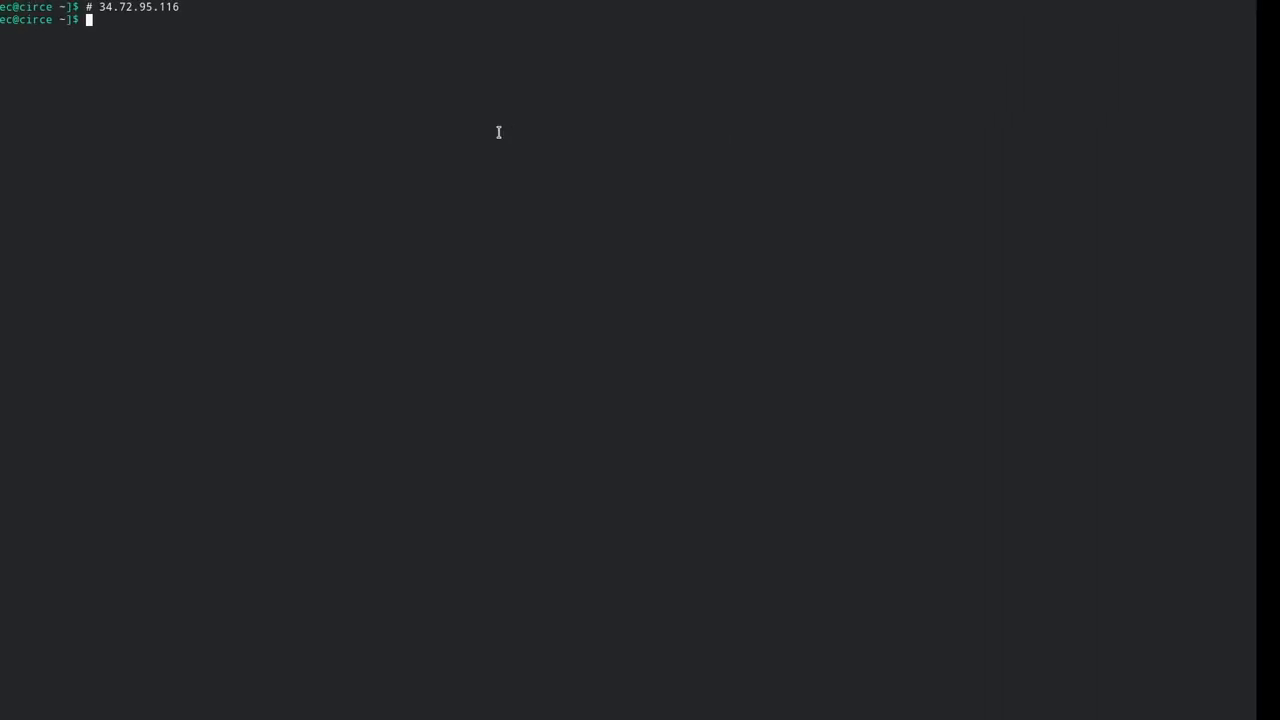
# - Tag and push alpine to example-registry-quay-quay-enterprise.apps.skynet.quayteam.org/admin/alpine, logging in as admin
pyautogui.write('docker tag alpine')
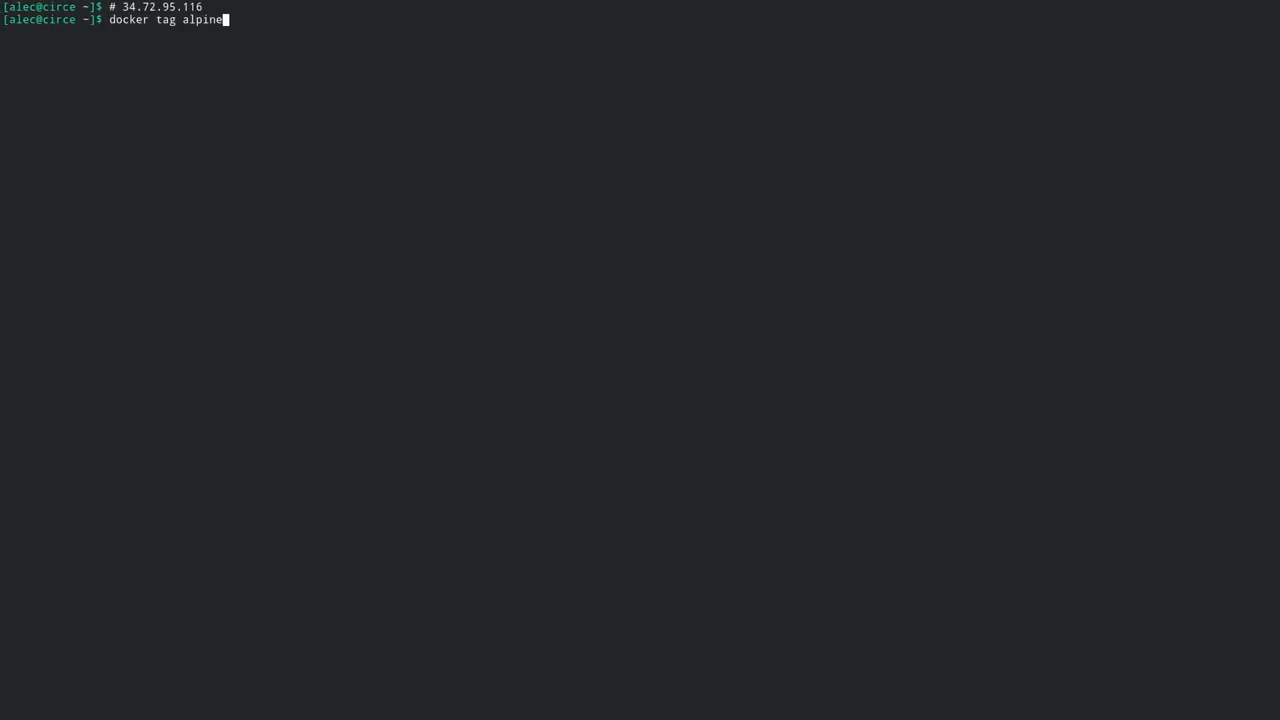
pyautogui.write('example-registry-quay-quay-enterprise.apps.skynet.quayteam.org/admin/alpine')
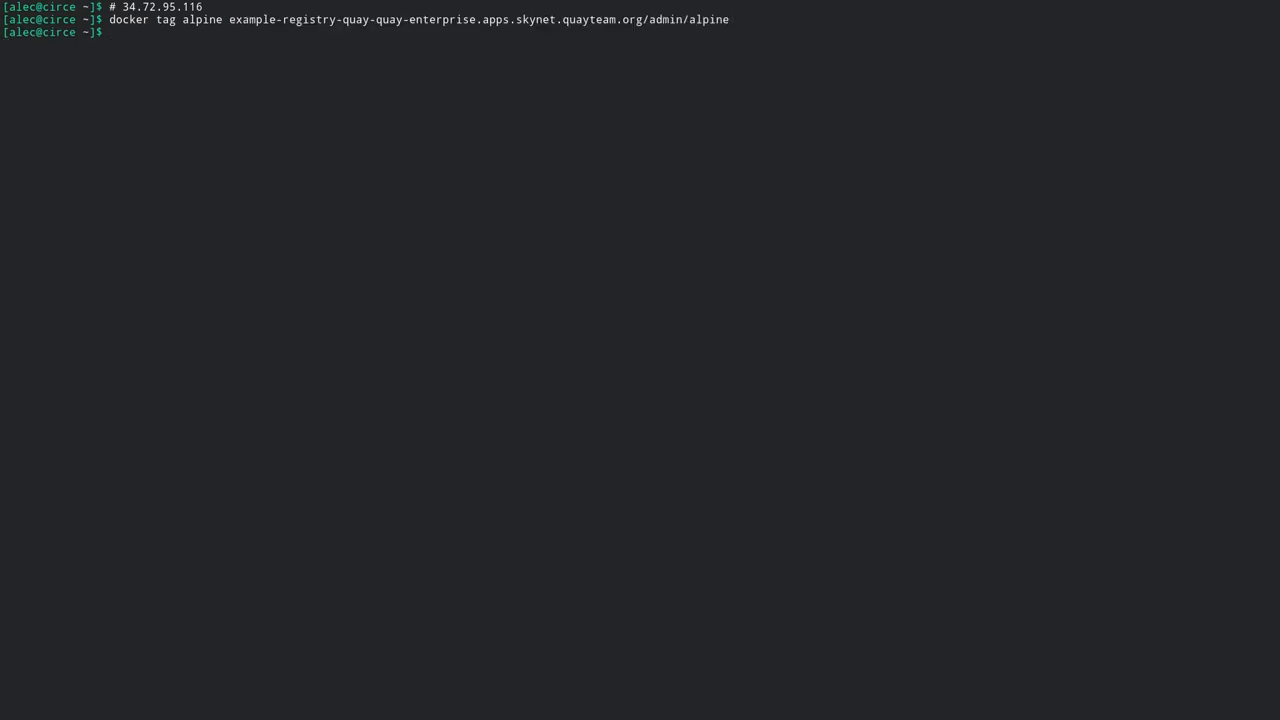
pyautogui.write('docker pu')
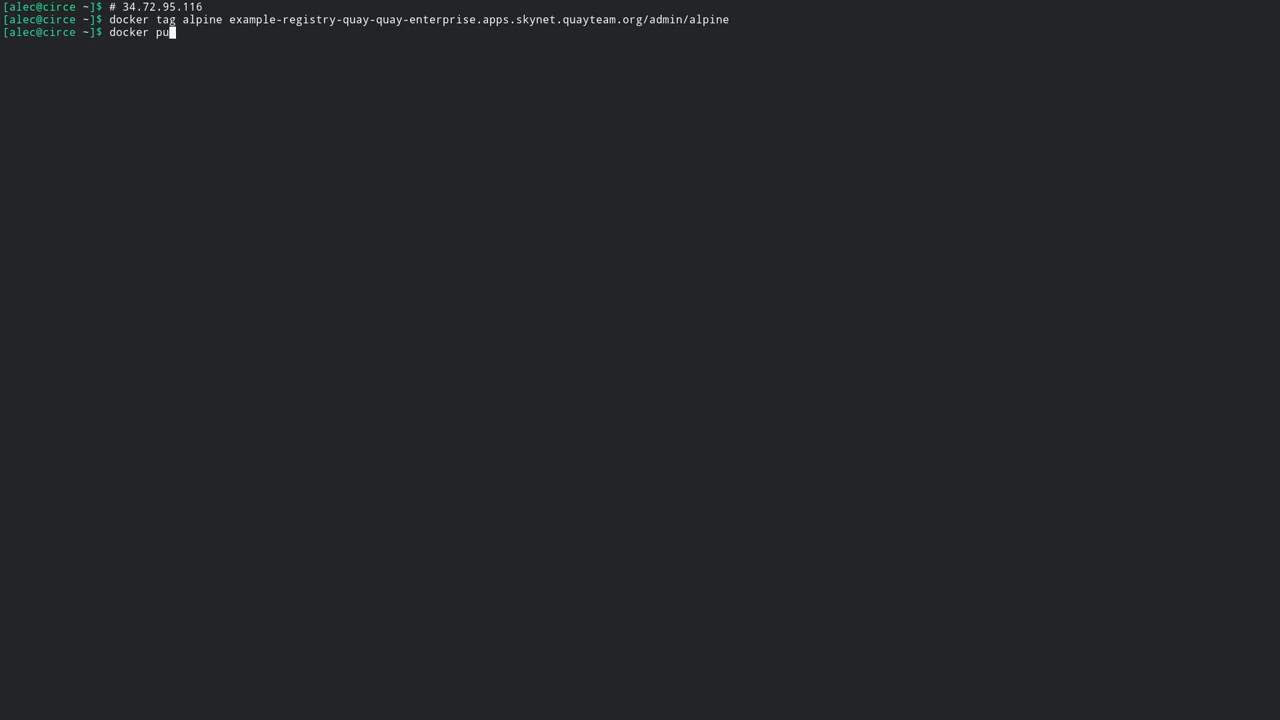
pyautogui.write('sh example-registry-quay-quay-enterprise.apps.skynet.quayteam.org/ad')
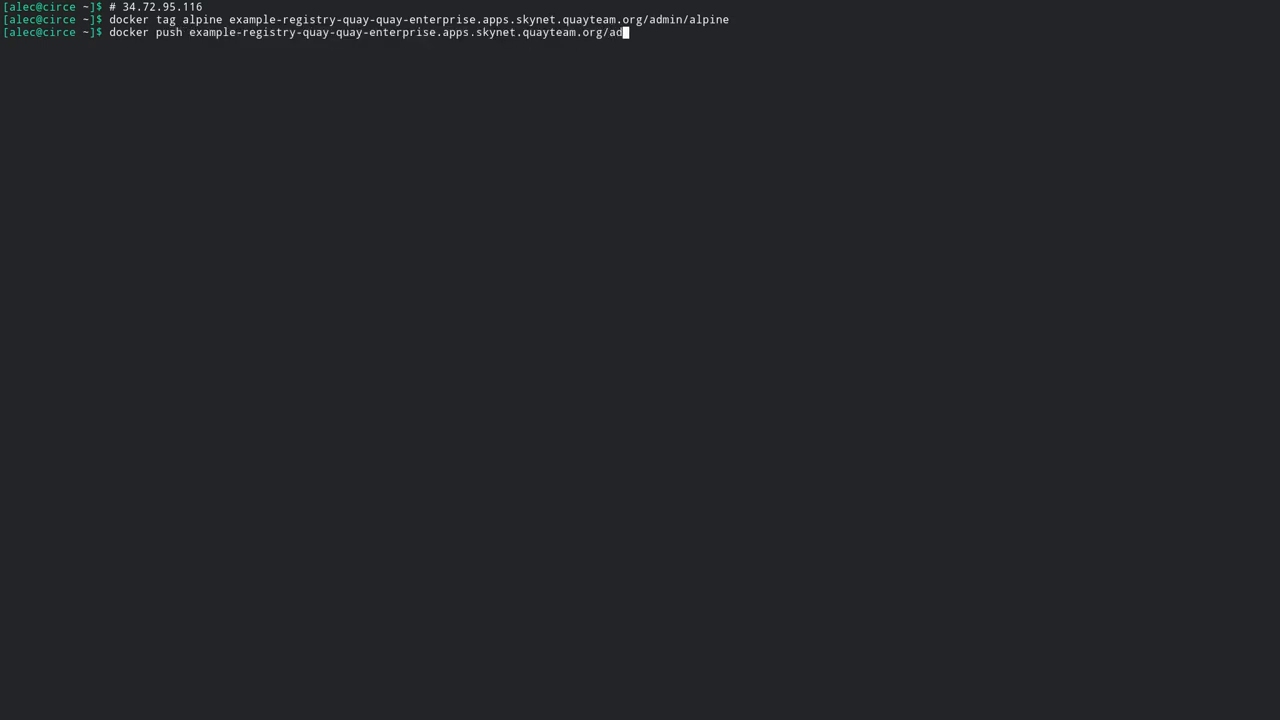
pyautogui.write('min/alpine')
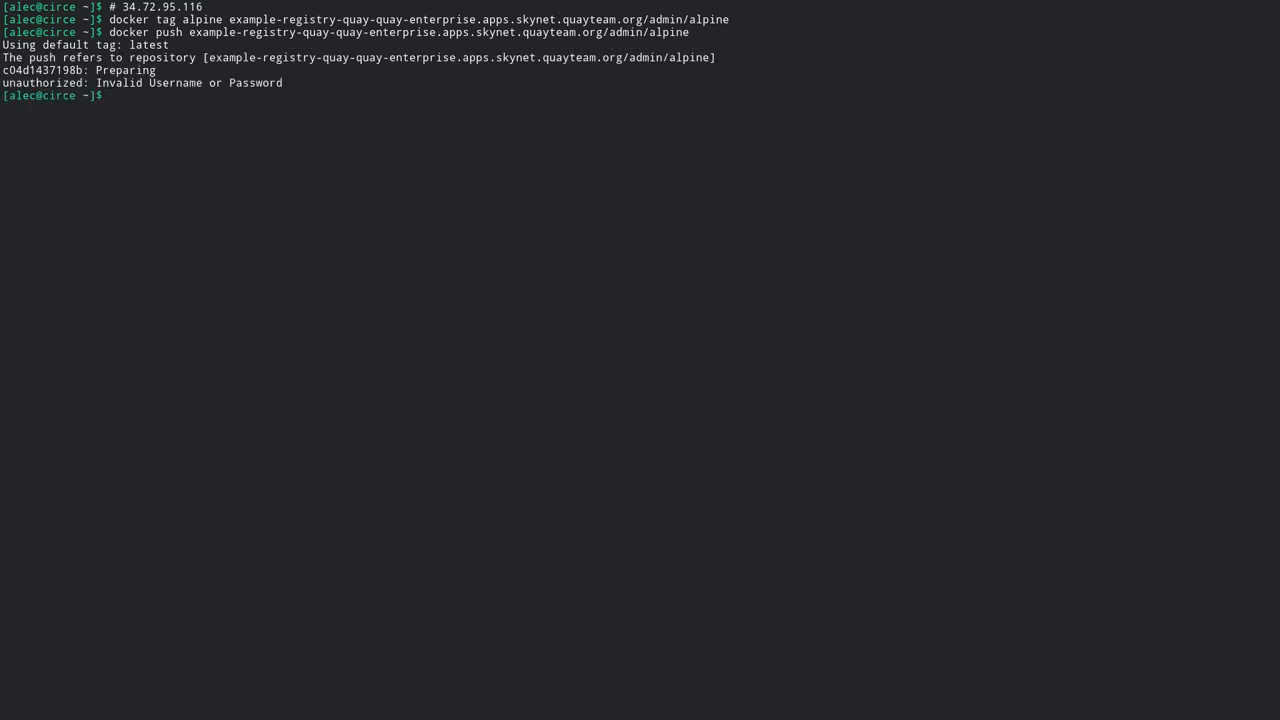
pyautogui.write('docker login example-registry-quay-quay-enterprise.apps.skynet.quayteam.org')
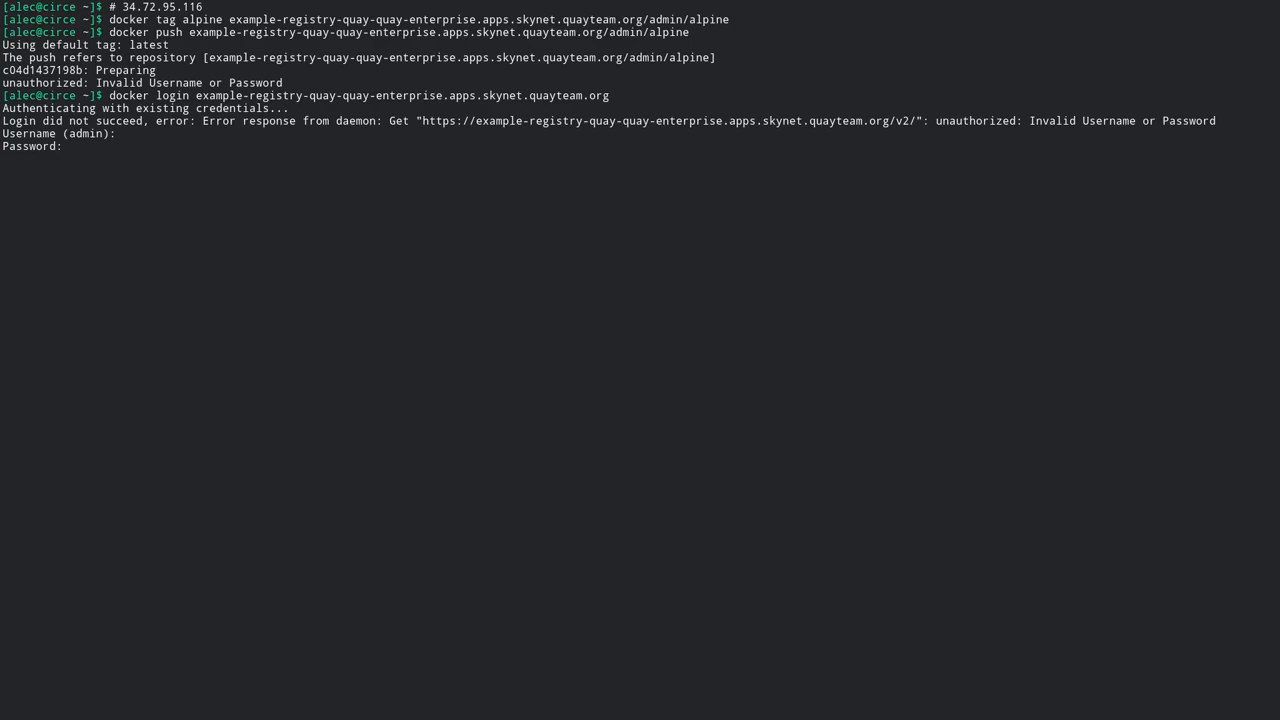
pyautogui.press('Enter')
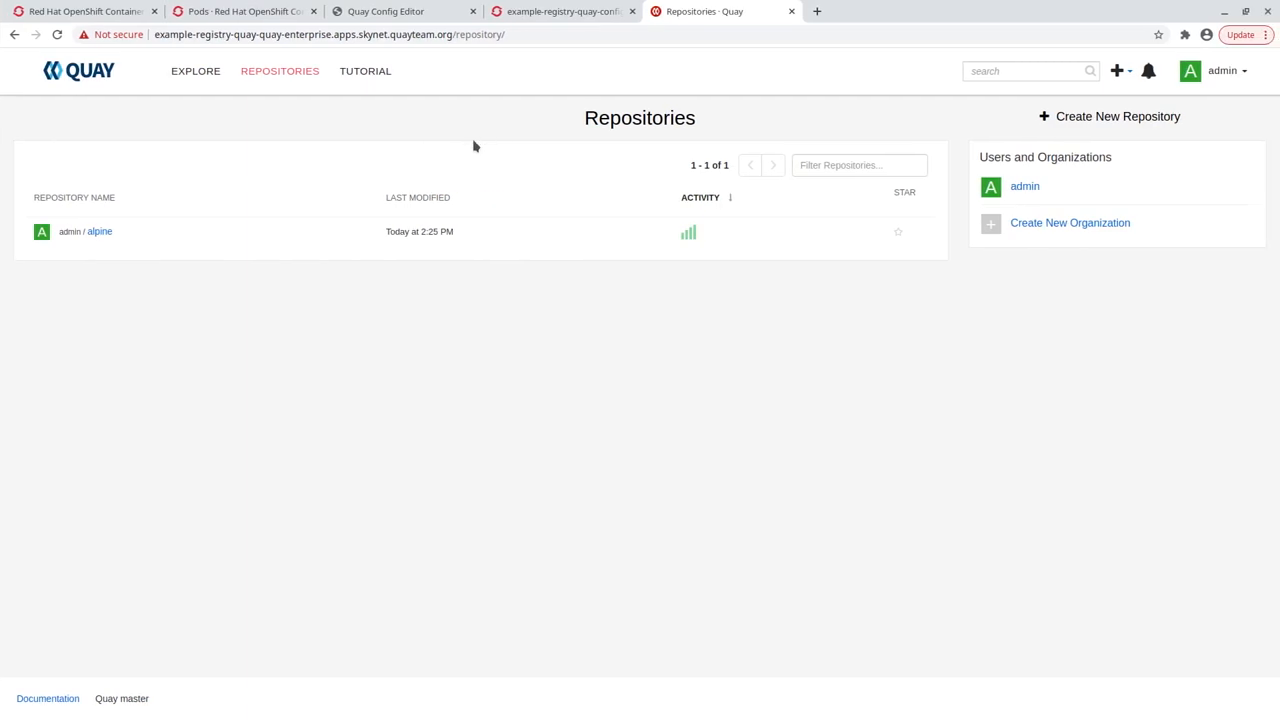
pyautogui.moveTo(342, 172)
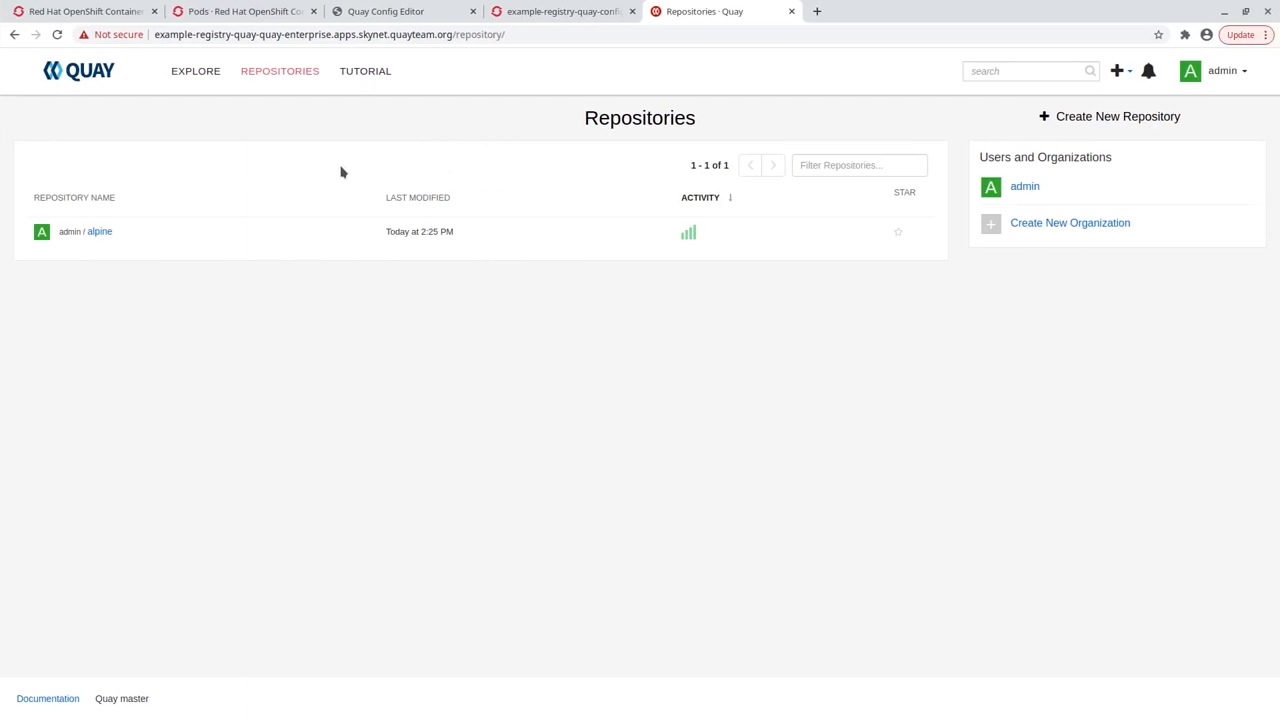
# - Open the admin/alpine repository's tags to see the 2.7 MB latest tag
pyautogui.click(98, 231)
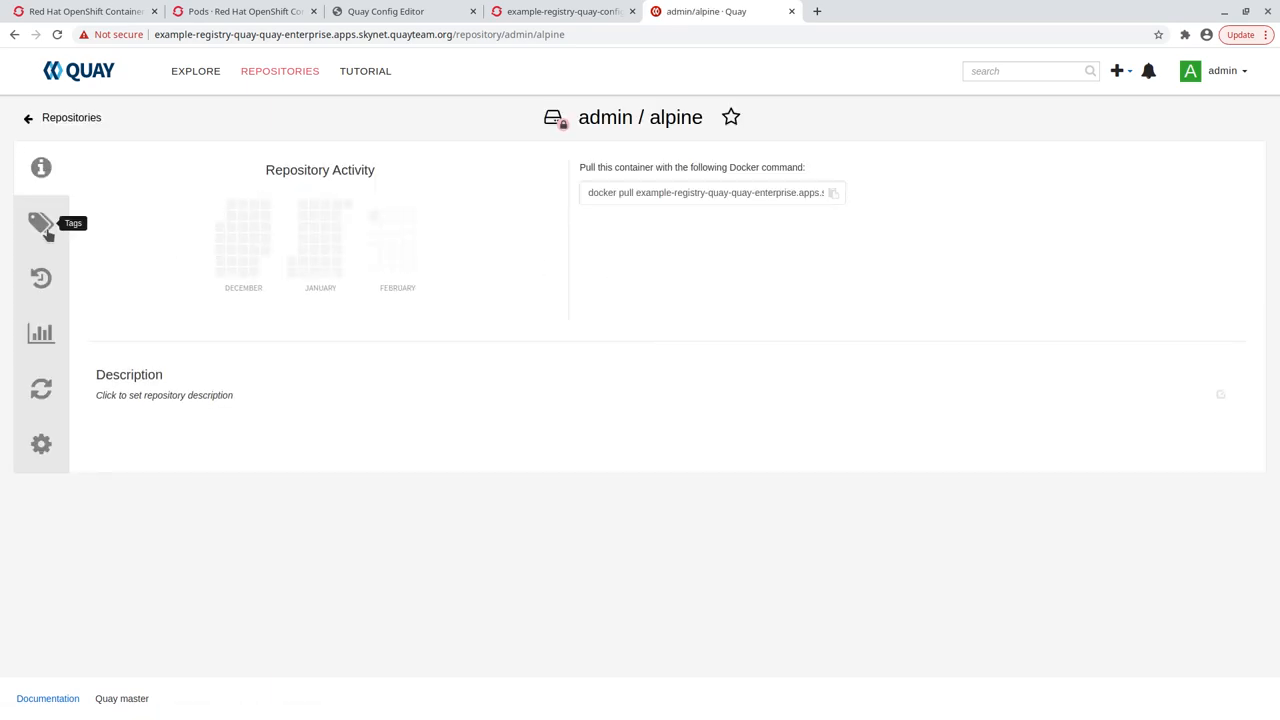
pyautogui.click(38, 222)
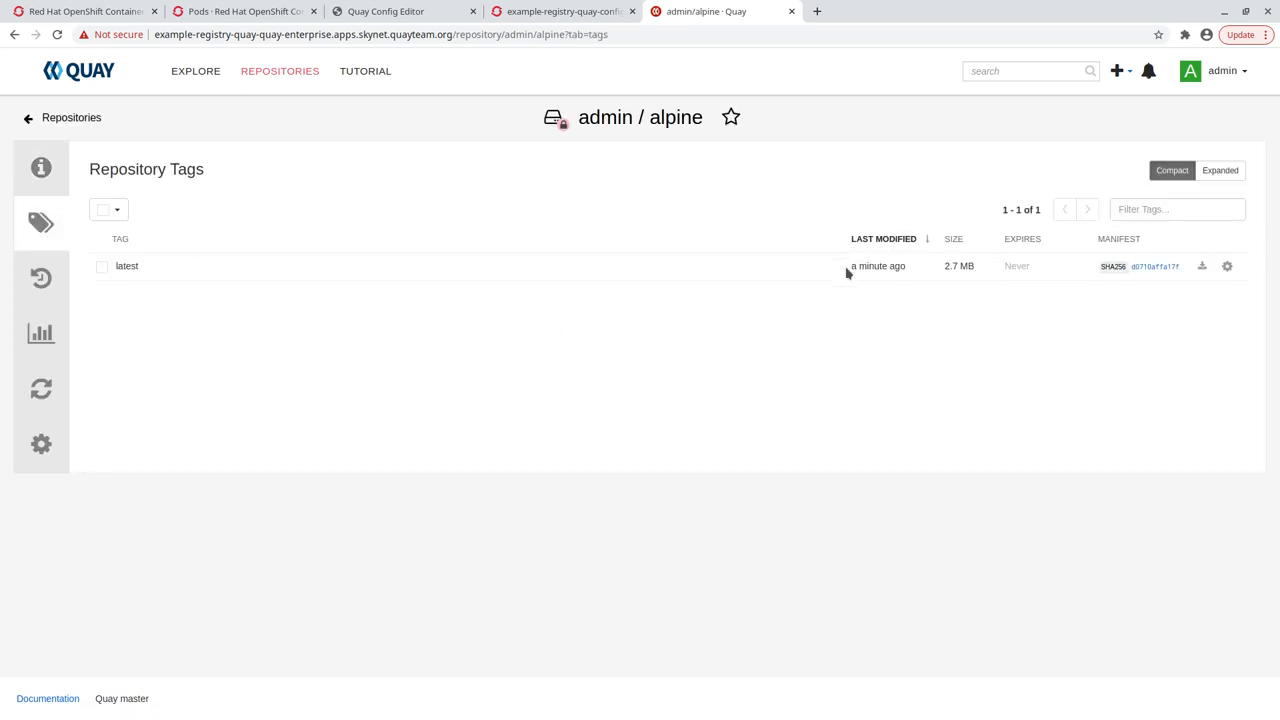